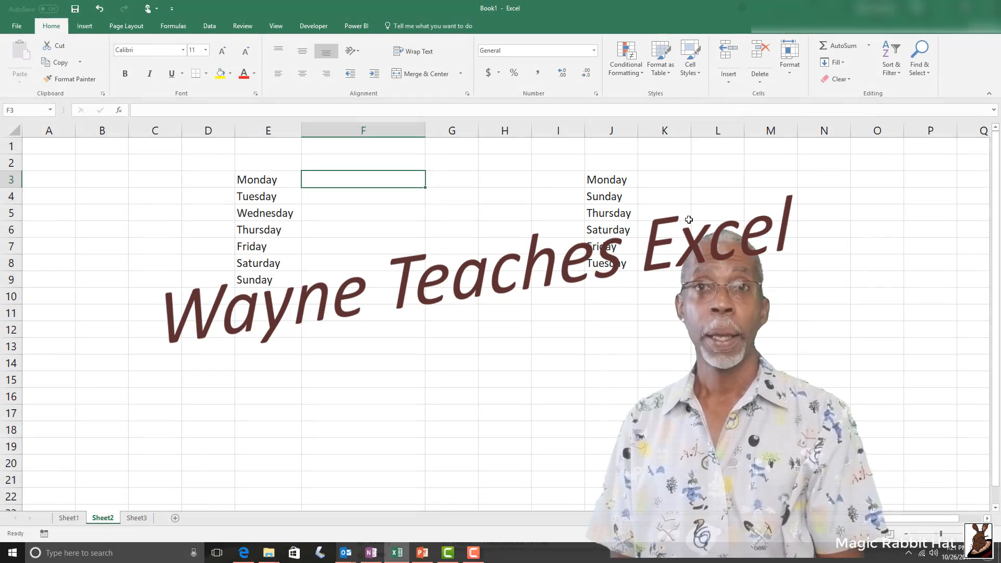
# Step: Draft a VLOOKUP using Monday in E3, column 1 and an absolute range
pyautogui.write('=')
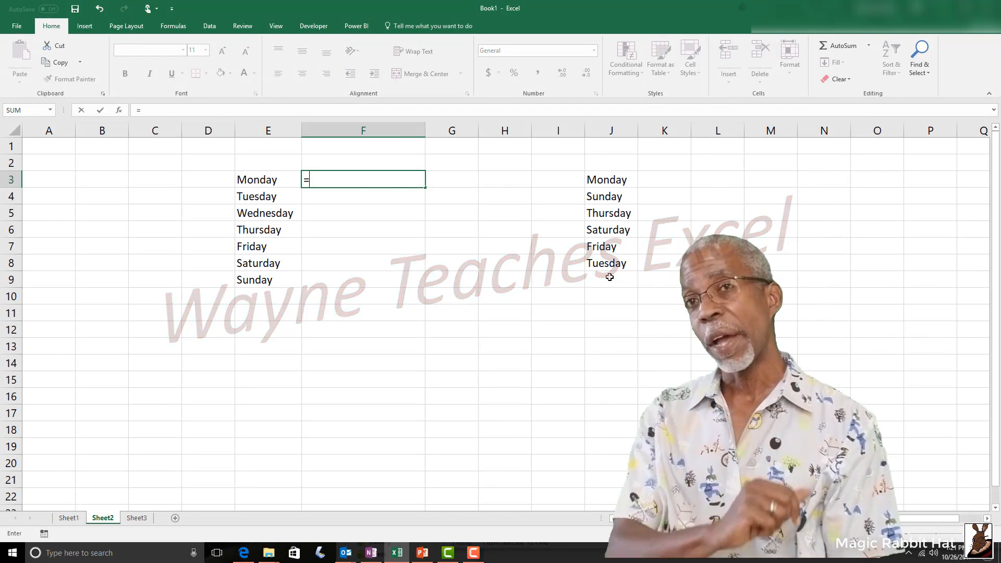
pyautogui.write('vlookup(')
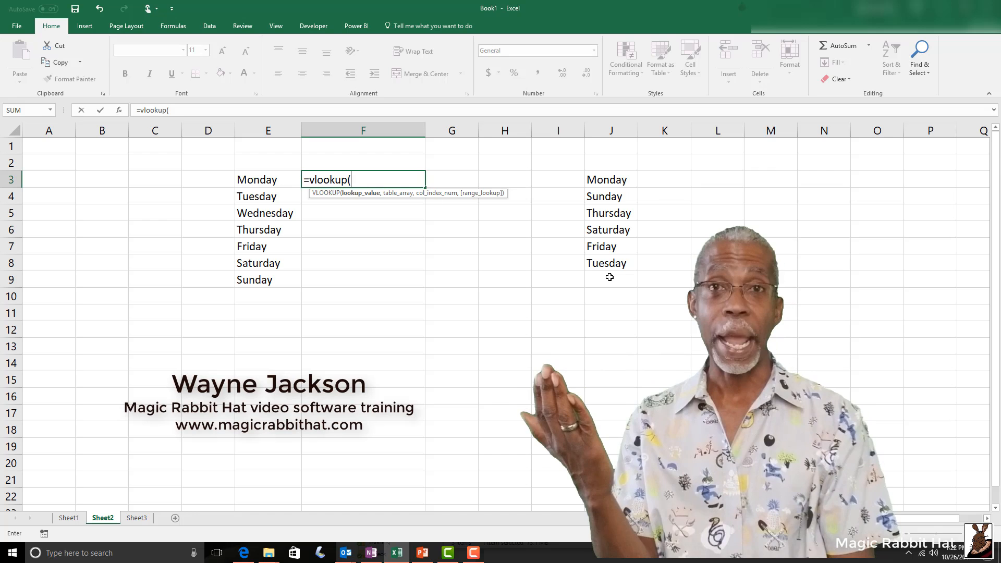
pyautogui.click(268, 179)
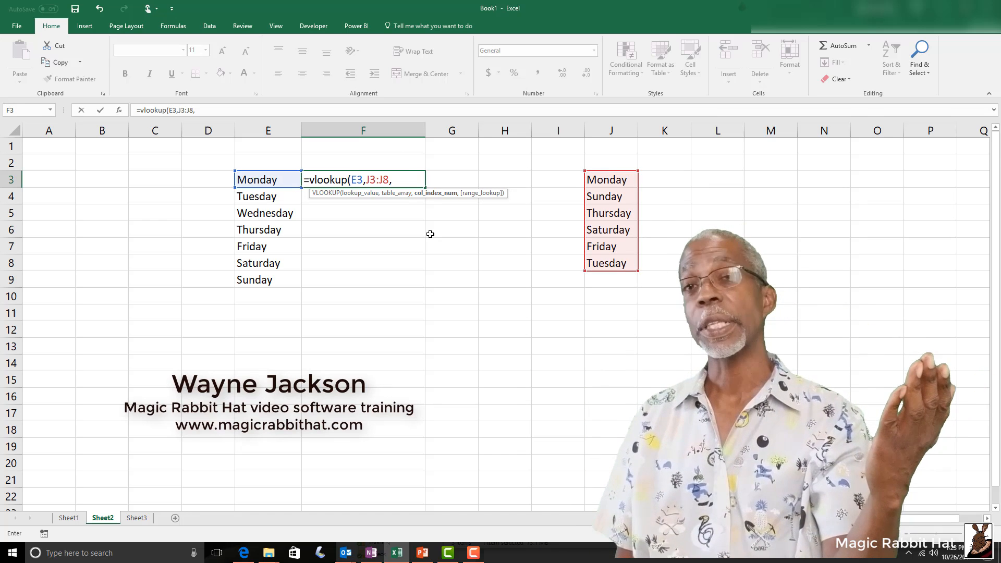
pyautogui.write('1,FALSE)')
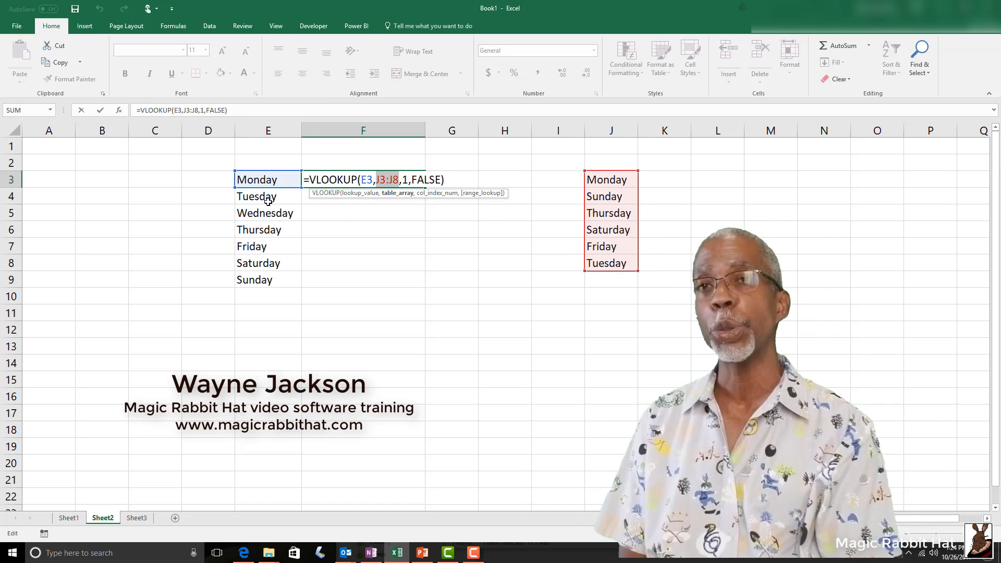
pyautogui.press('f4')
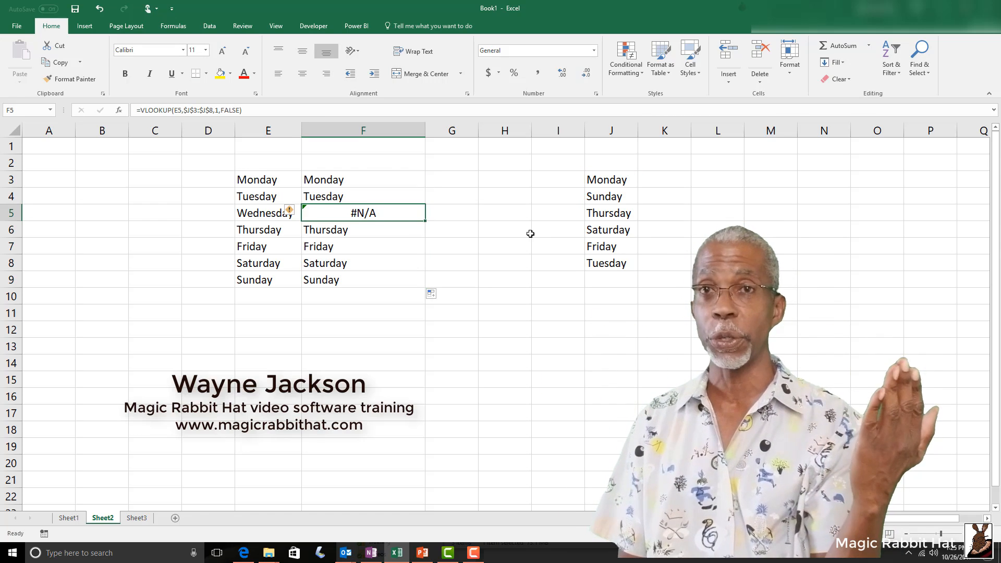
# Step: On Sheet3, complete and enter the Thursday lookup formula in D4 with FALSE matching
pyautogui.click(136, 518)
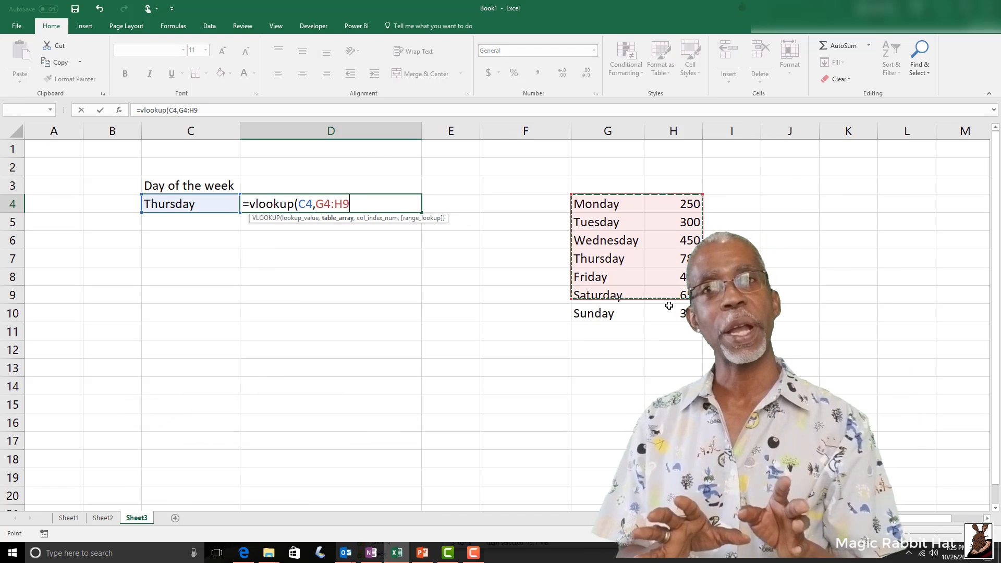
pyautogui.write('0,2')
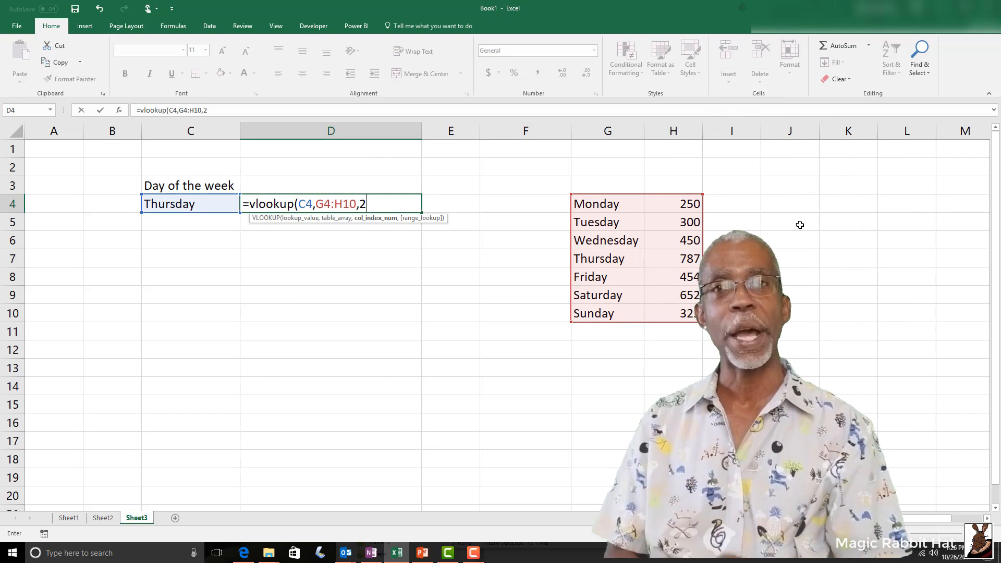
pyautogui.write(',FALSE)')
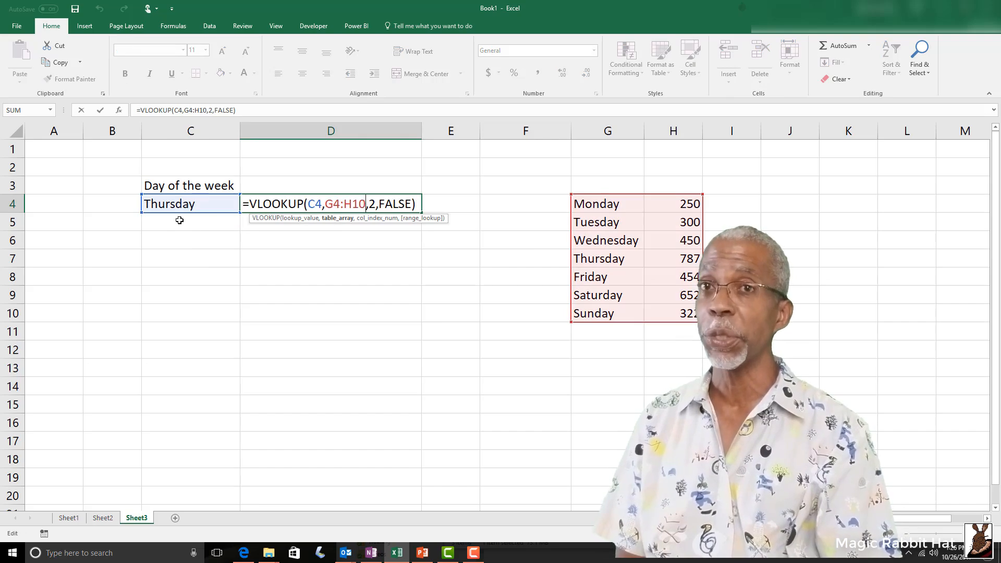
pyautogui.press('Return')
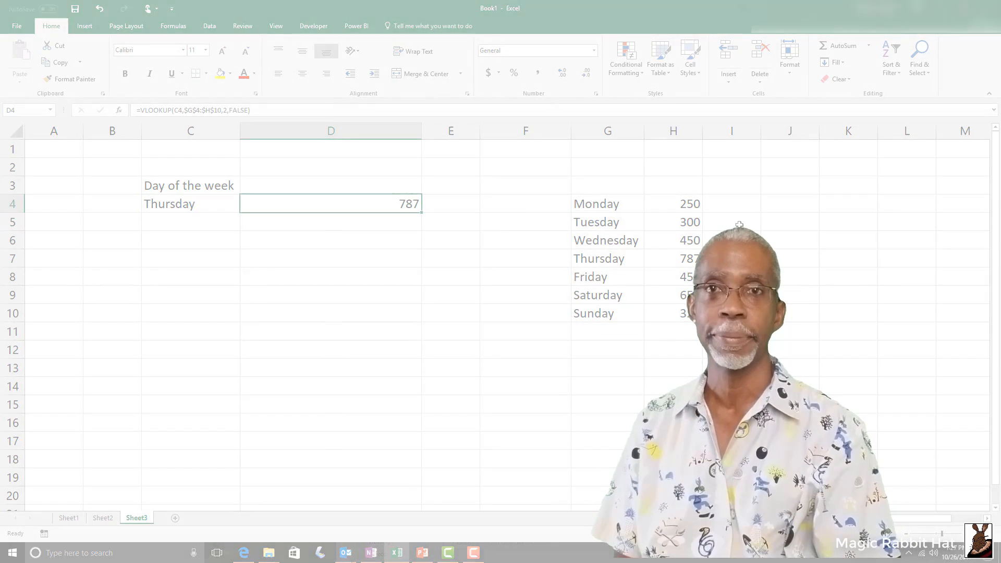
pyautogui.click(102, 518)
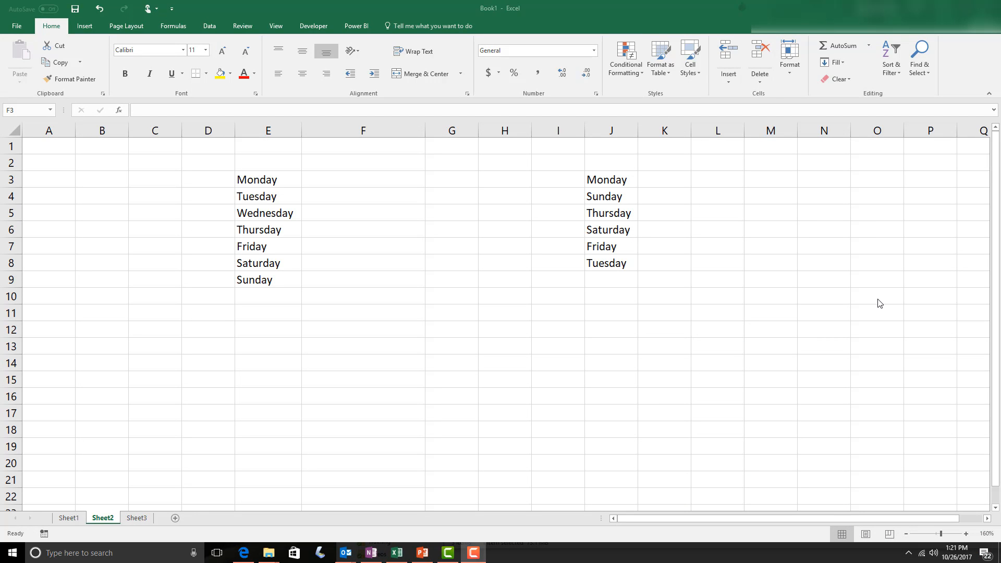
# Step: Back in F3, start =vlookup( with Monday in E3 as the lookup value
pyautogui.click(363, 179)
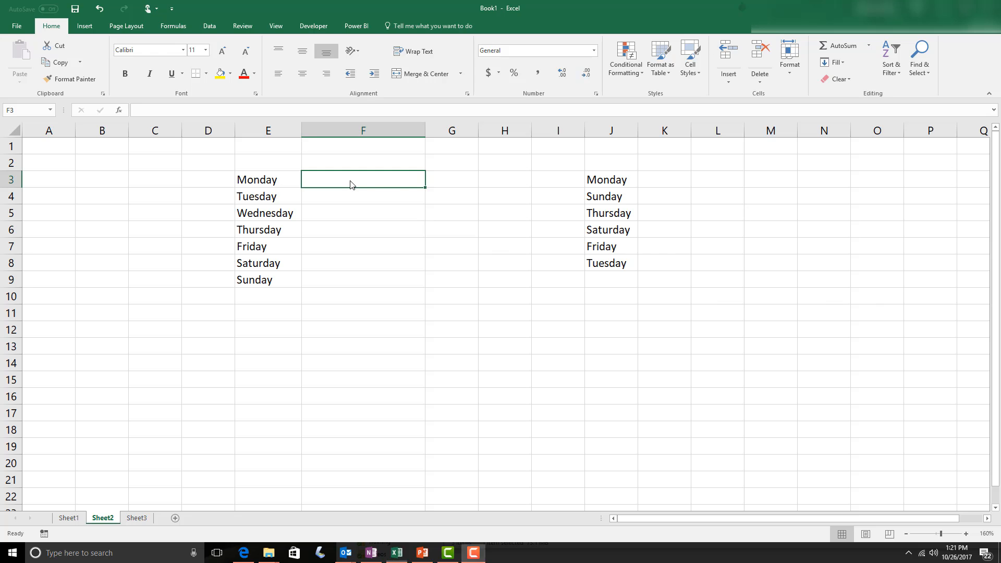
pyautogui.moveTo(688, 220)
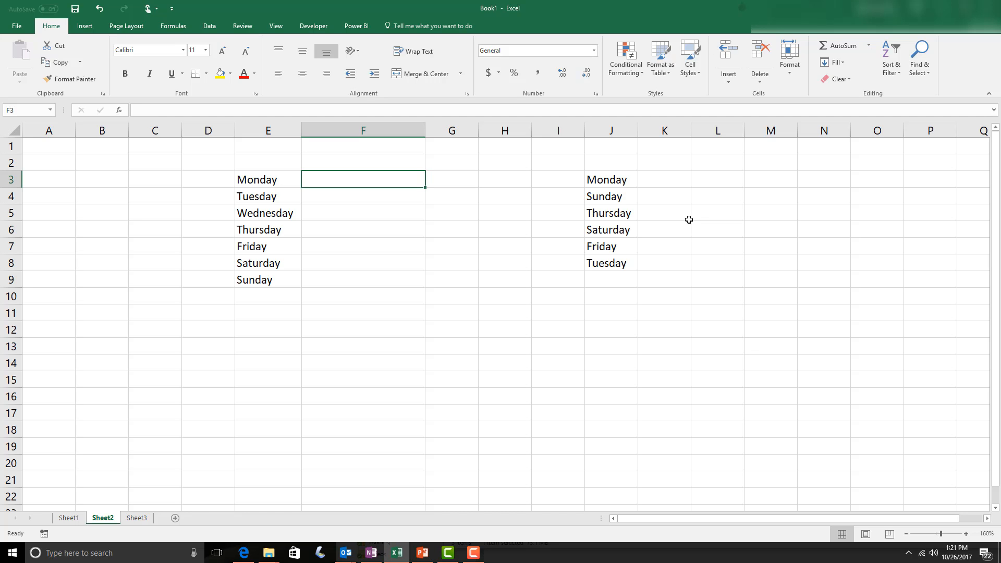
pyautogui.moveTo(609, 174)
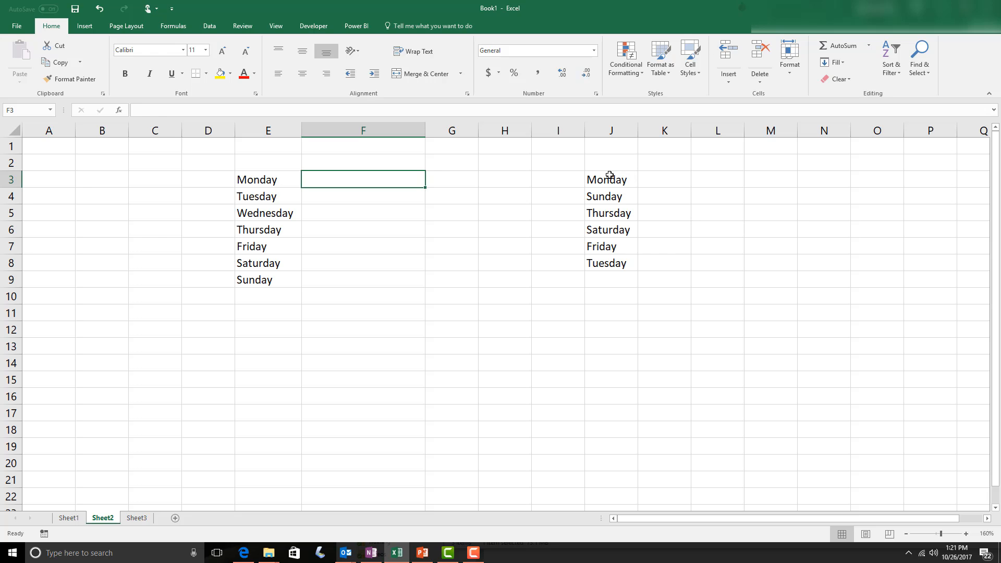
pyautogui.moveTo(598, 213)
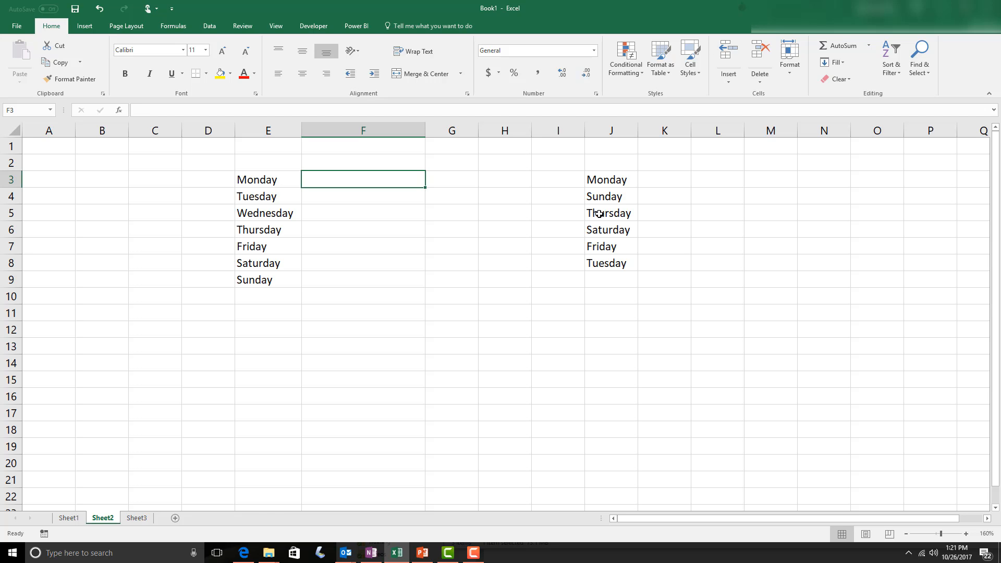
pyautogui.moveTo(492, 285)
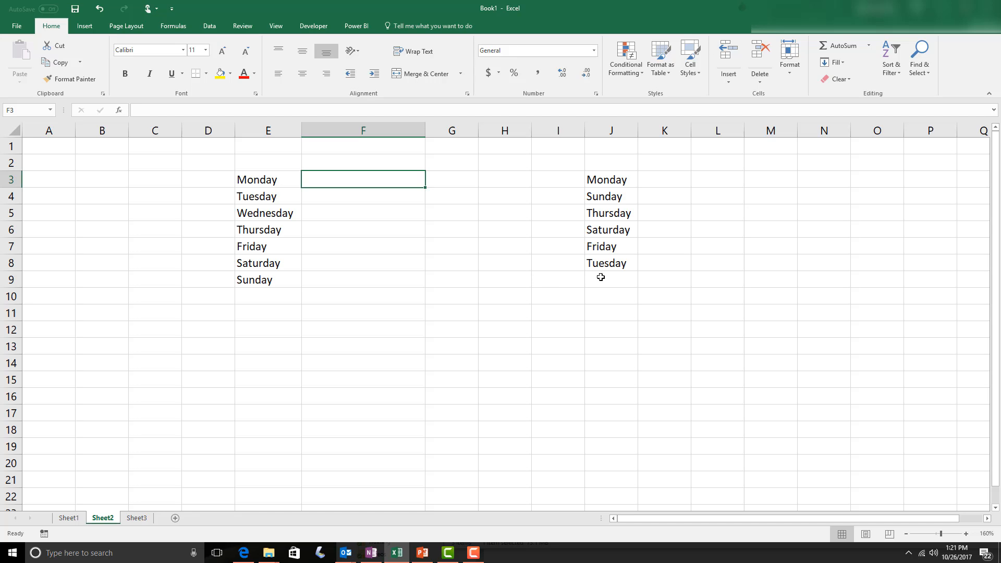
pyautogui.moveTo(609, 277)
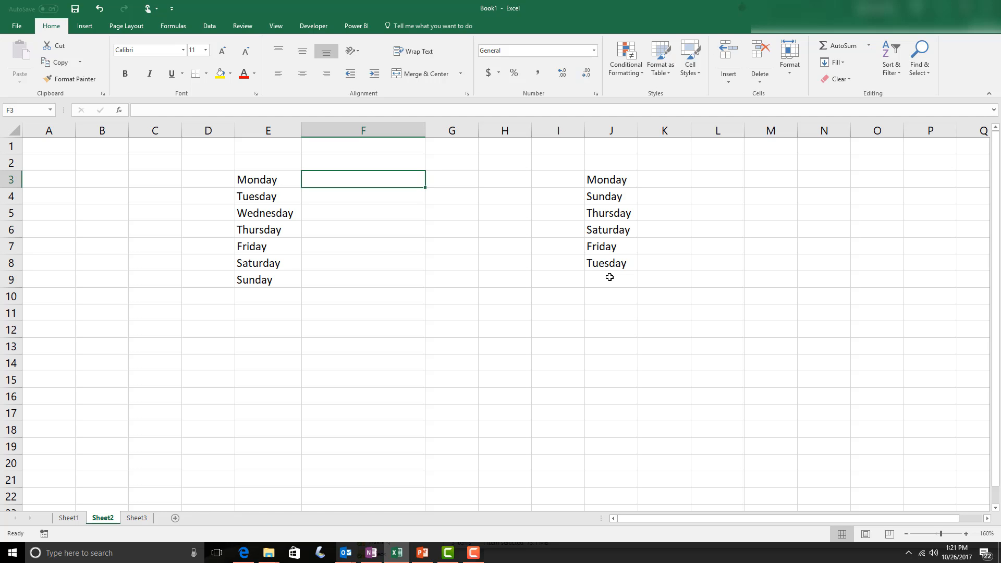
pyautogui.write('=')
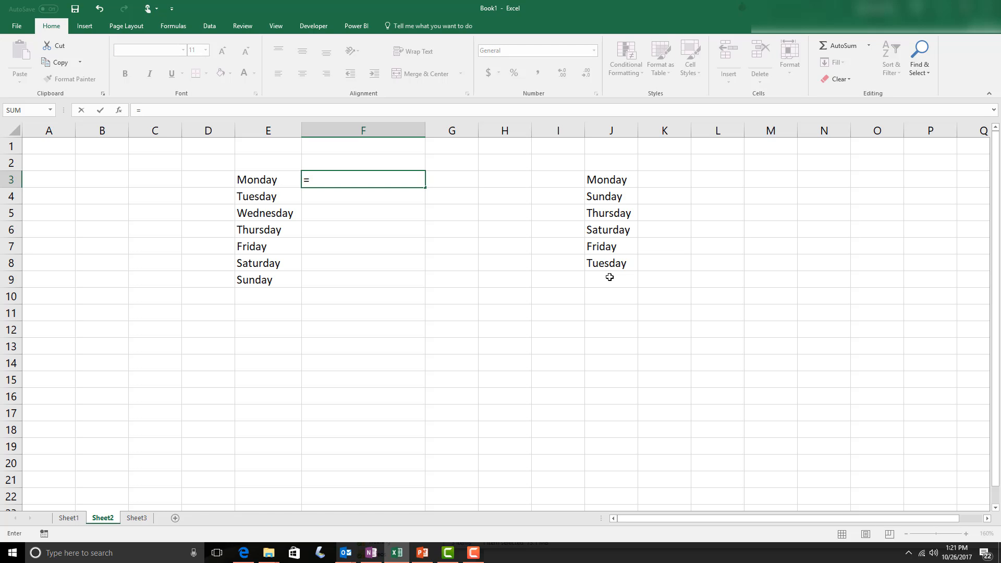
pyautogui.write('vlookup')
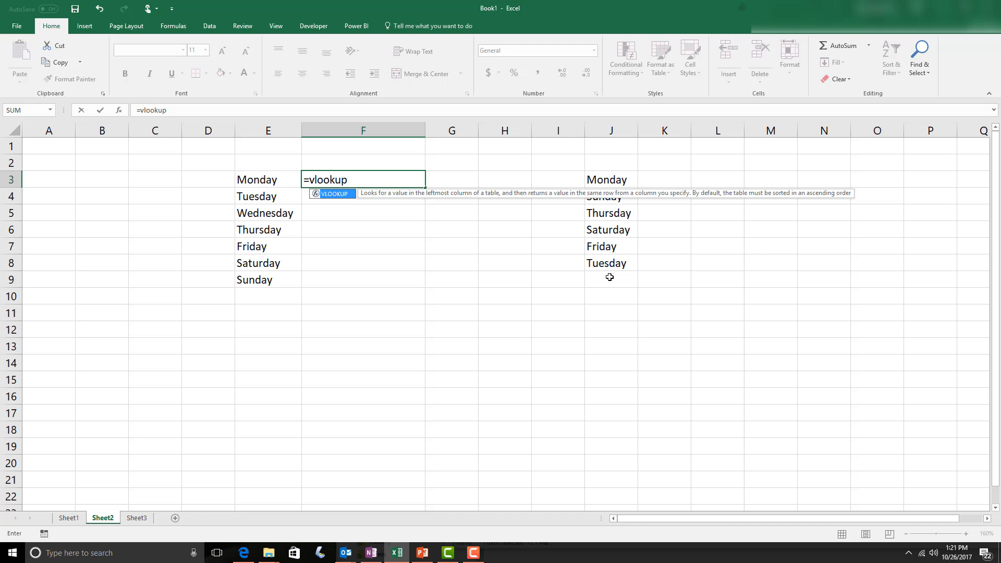
pyautogui.write('(')
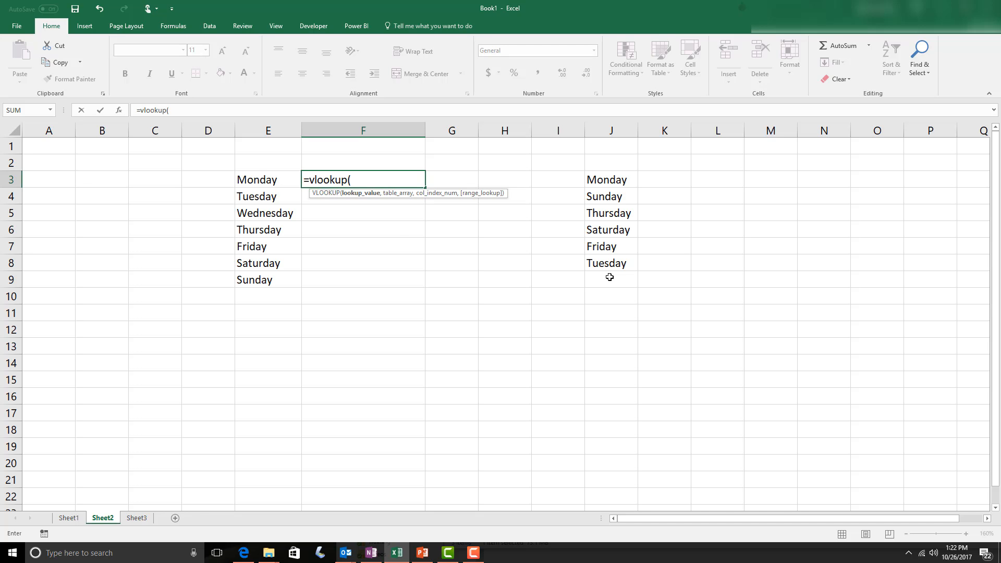
pyautogui.click(267, 179)
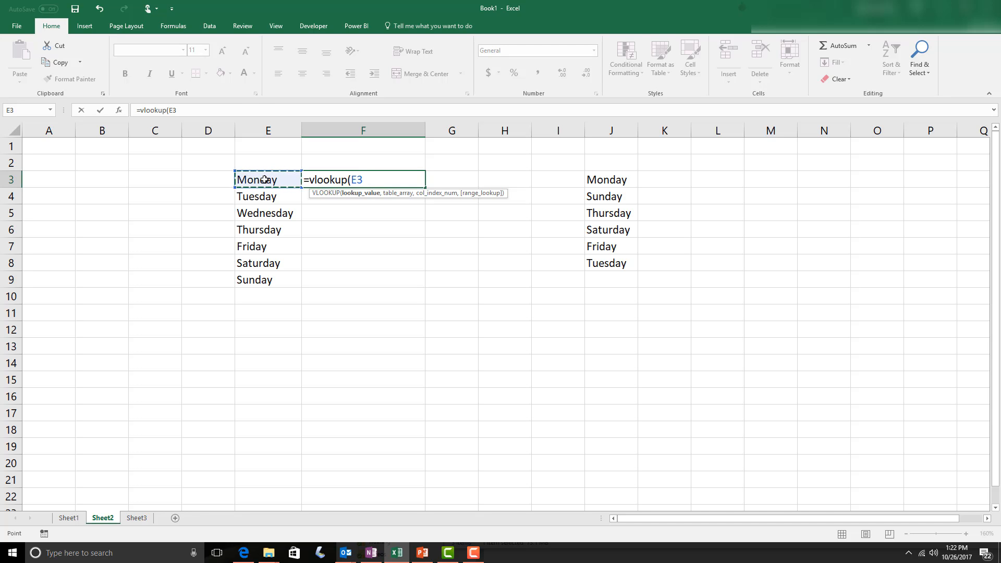
# Step: Add the J3:J8 day list as the table array, enclosed by comma separators
pyautogui.write(',')
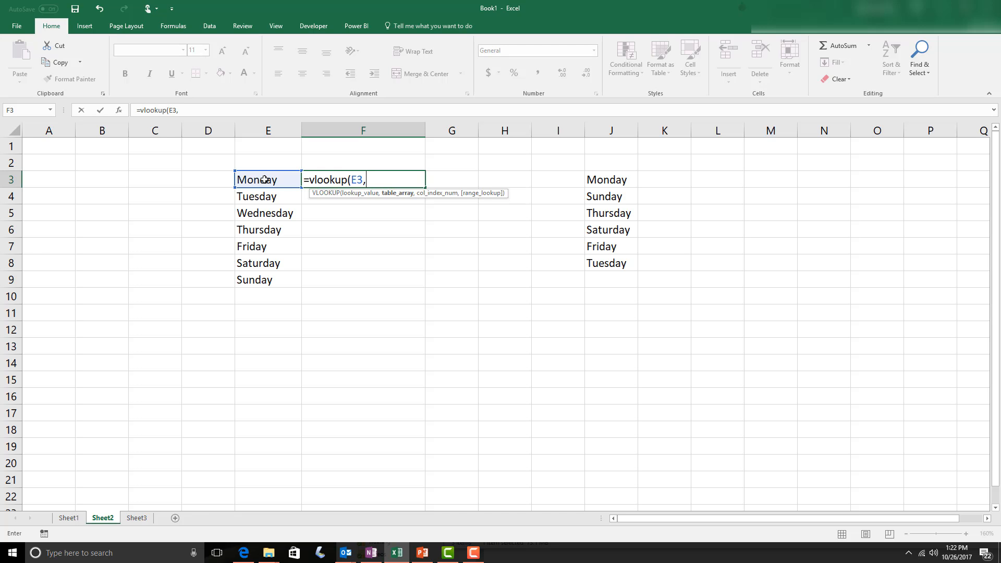
pyautogui.click(610, 179)
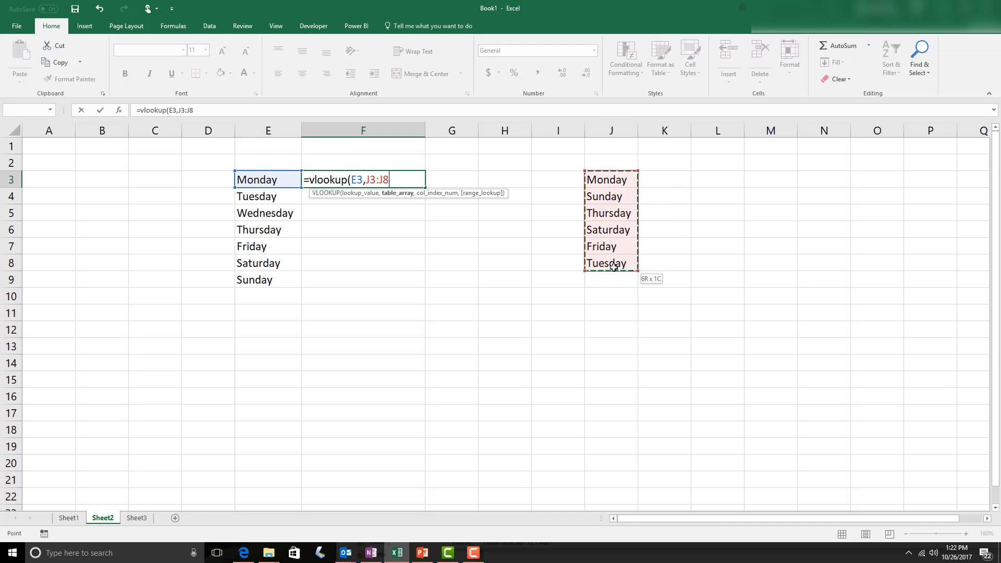
pyautogui.moveTo(407, 197)
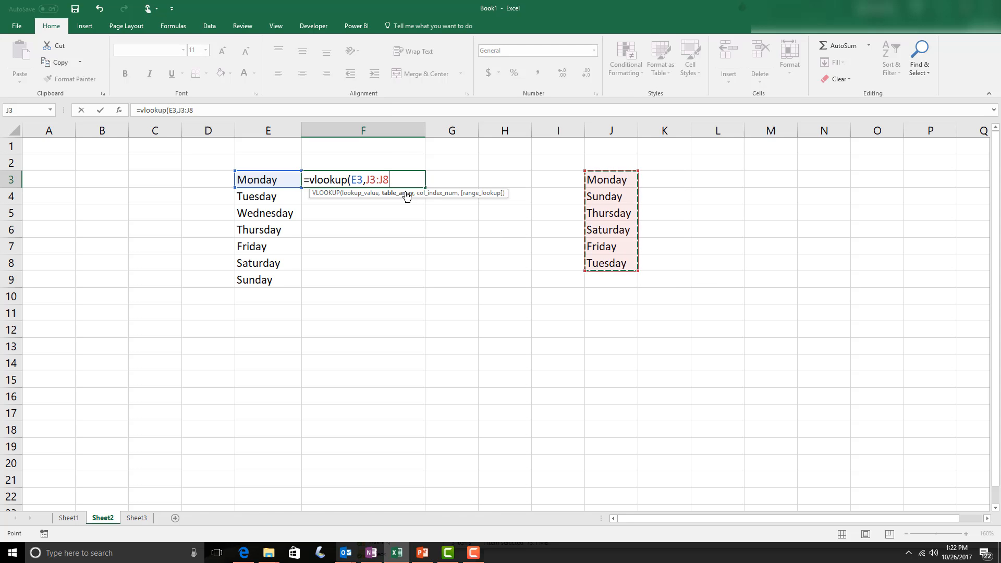
pyautogui.moveTo(374, 170)
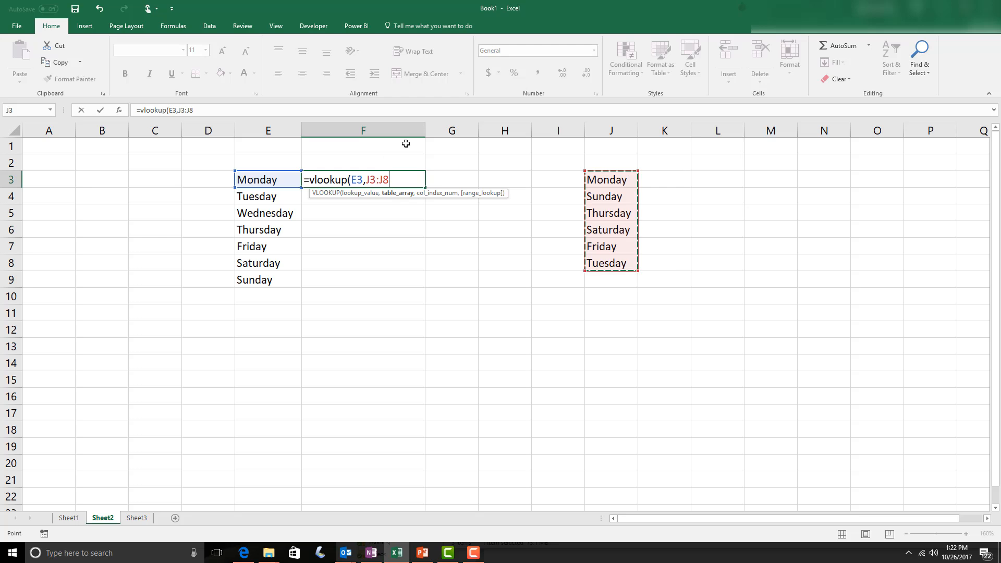
pyautogui.write(',')
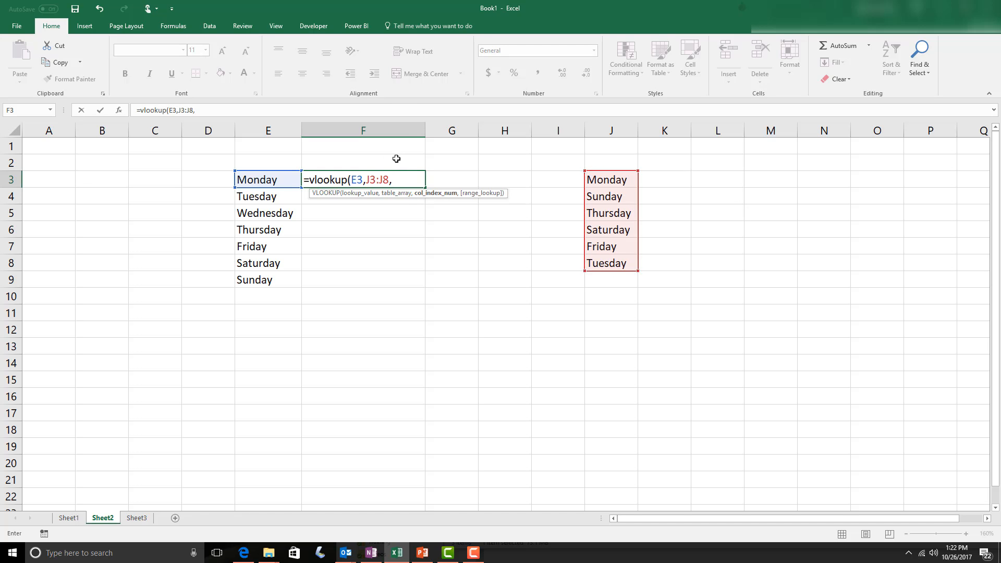
pyautogui.moveTo(435, 199)
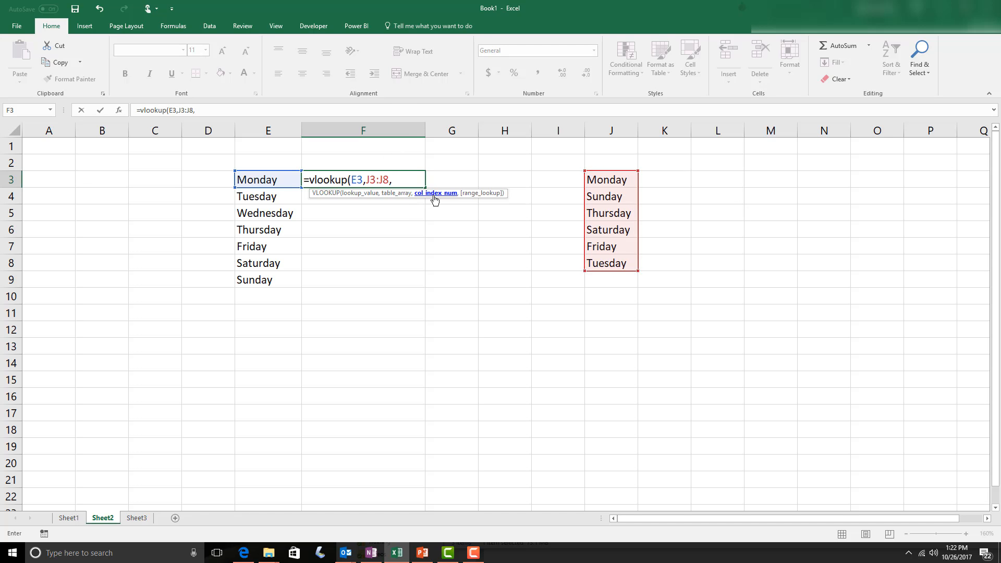
pyautogui.moveTo(430, 235)
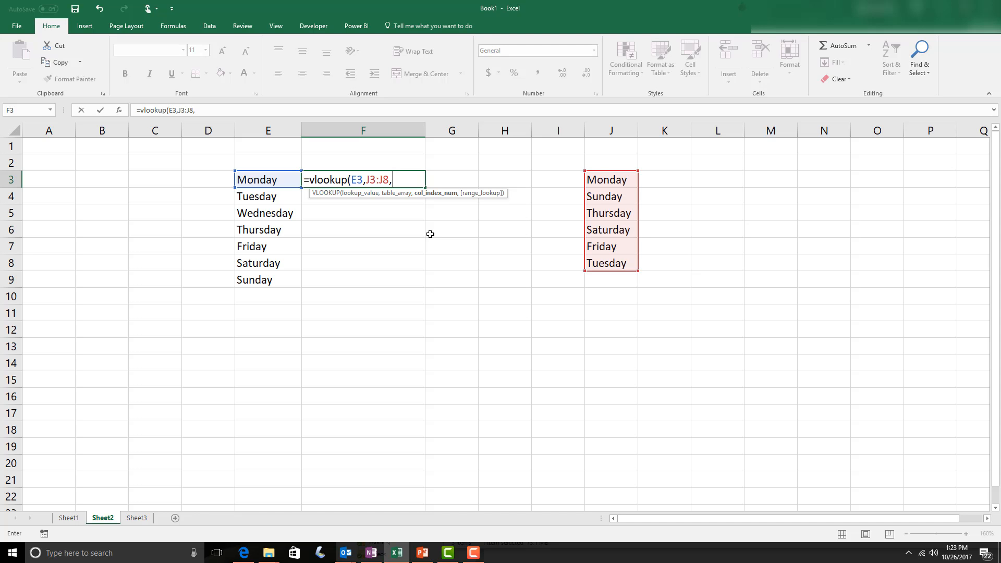
pyautogui.moveTo(610, 130)
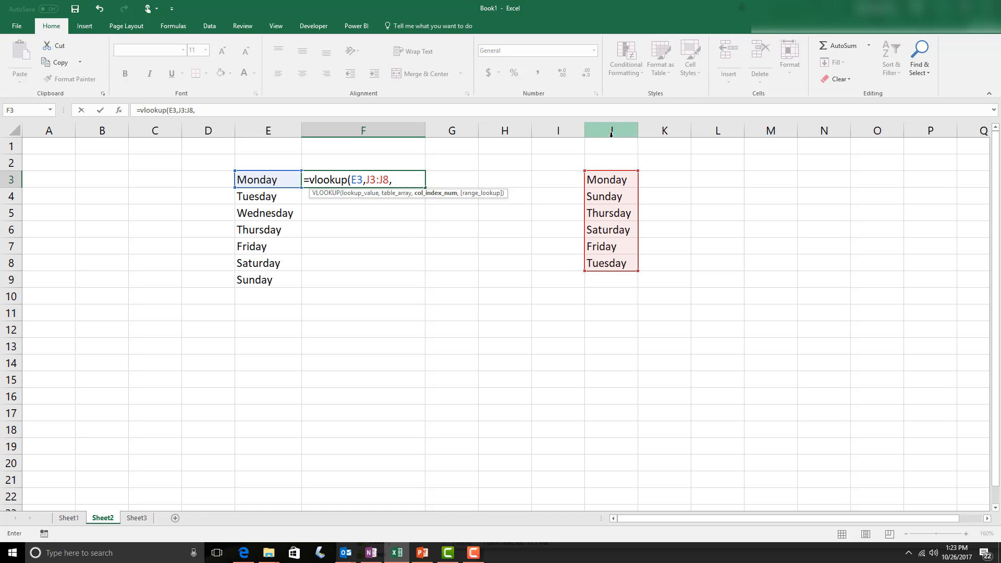
pyautogui.moveTo(604, 179)
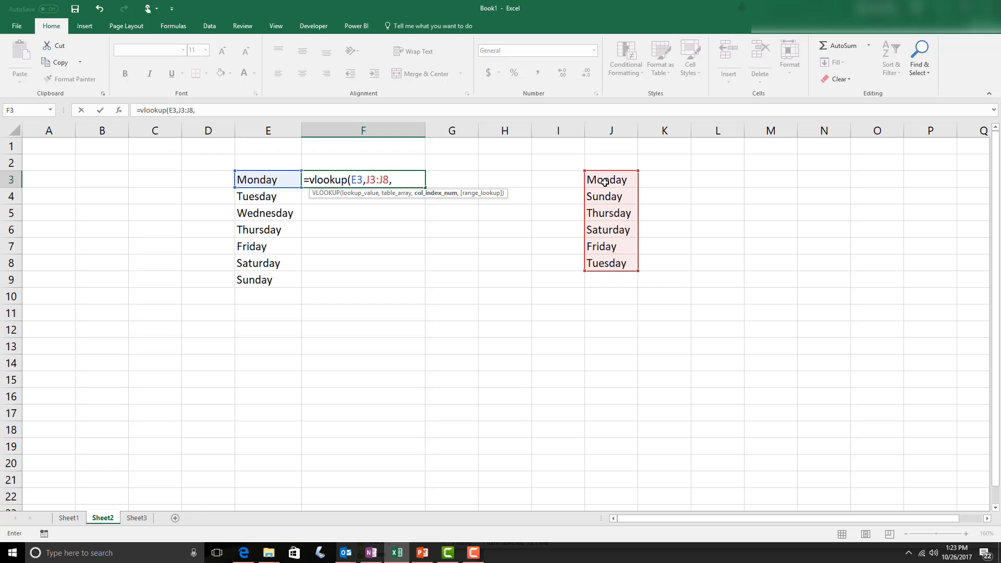
# Step: Finish F3's formula with column index 1 and FALSE, returning Monday
pyautogui.write('1')
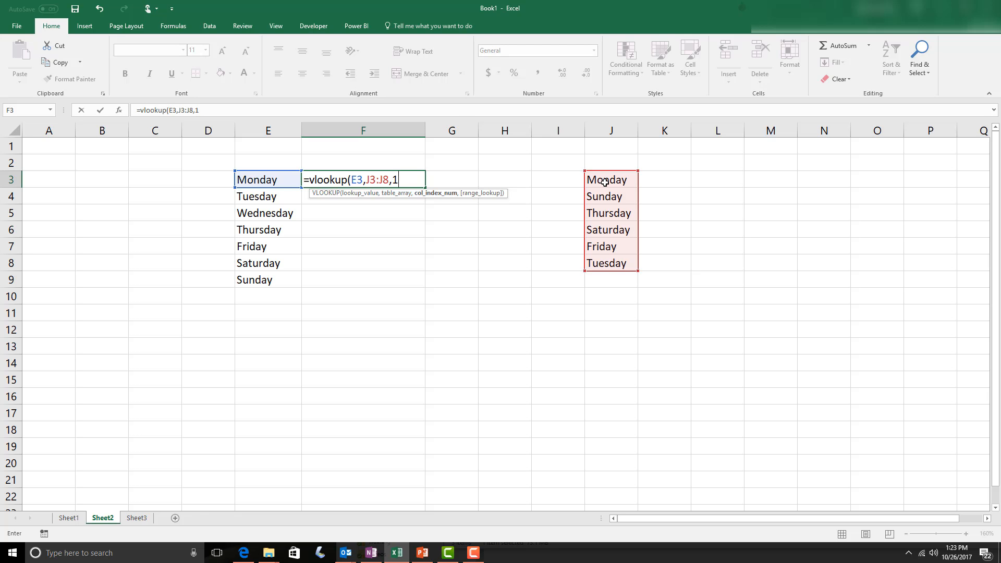
pyautogui.write(',')
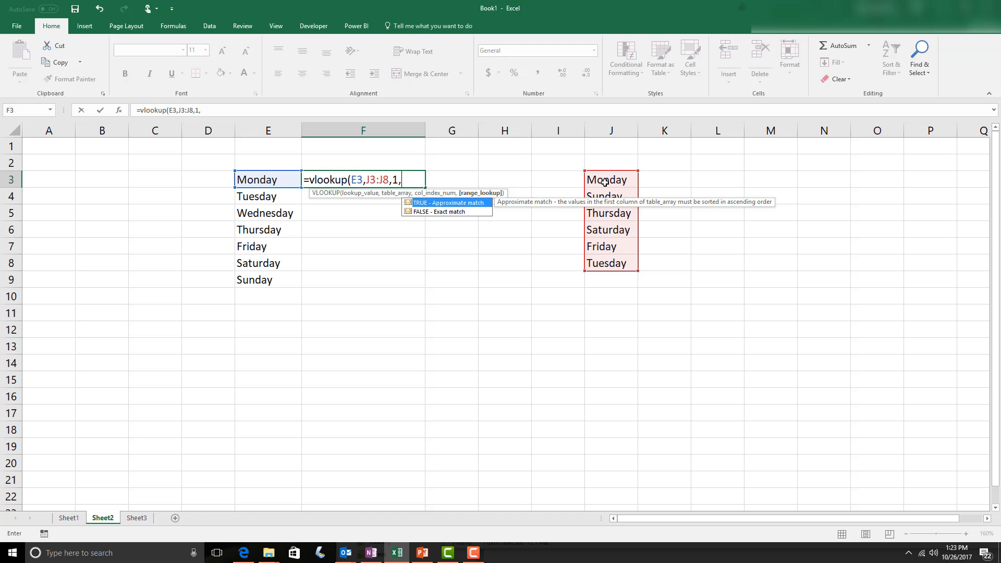
pyautogui.write('false')
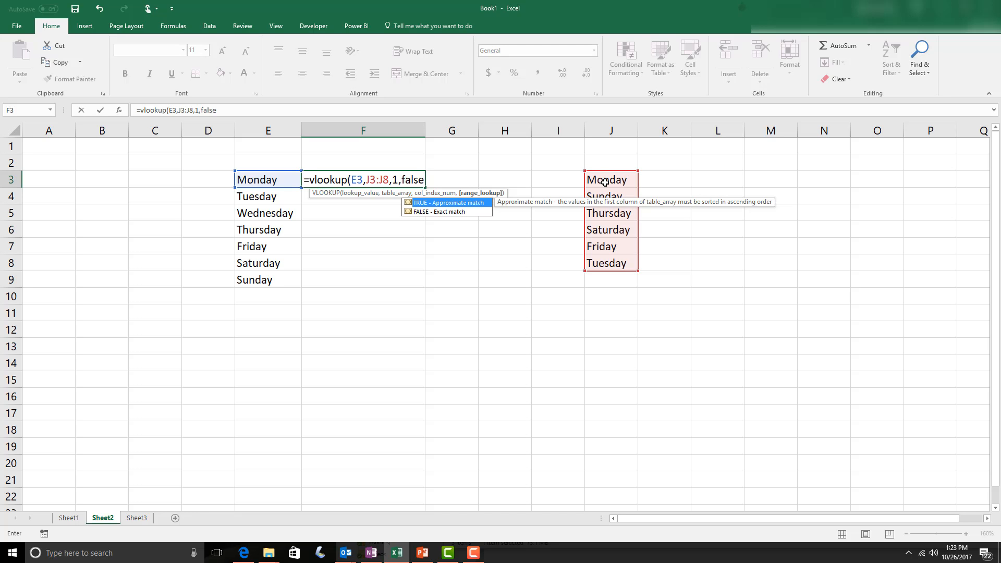
pyautogui.press('Return')
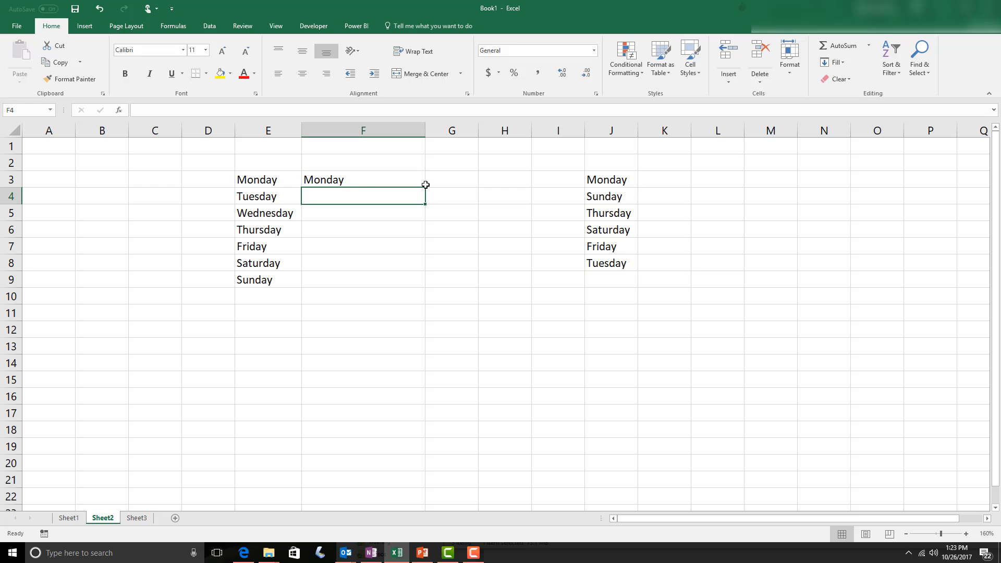
pyautogui.click(268, 180)
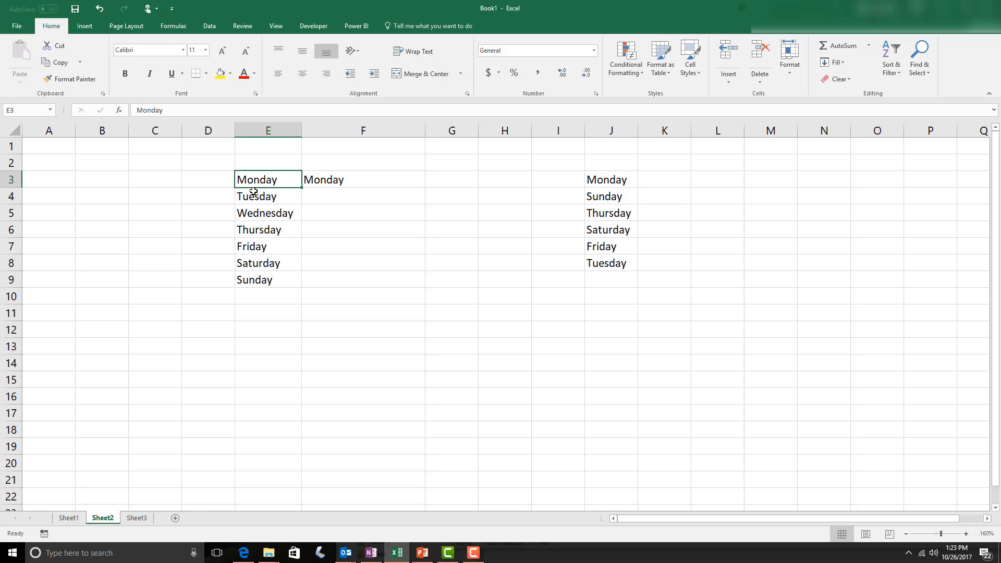
pyautogui.moveTo(363, 194)
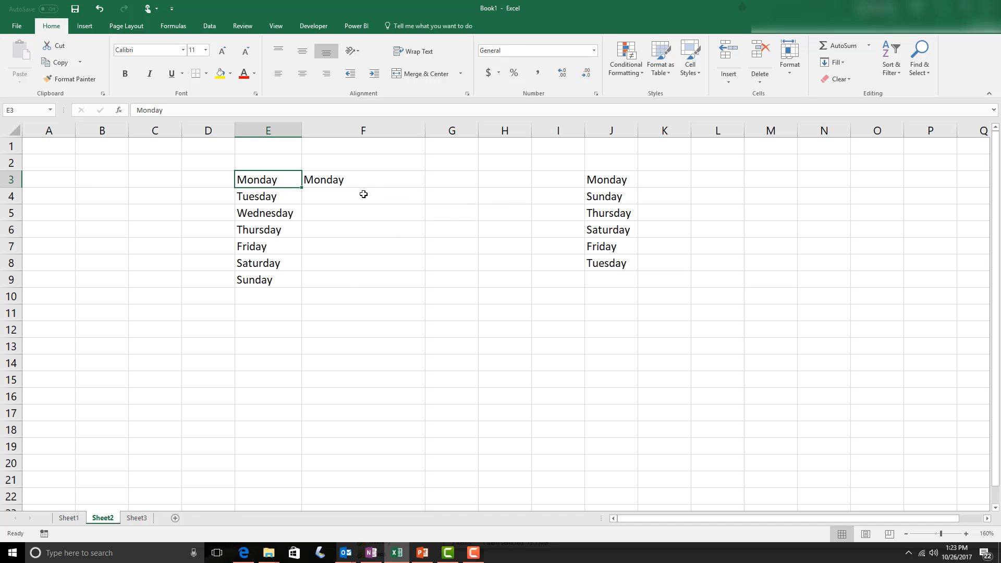
pyautogui.moveTo(610, 179)
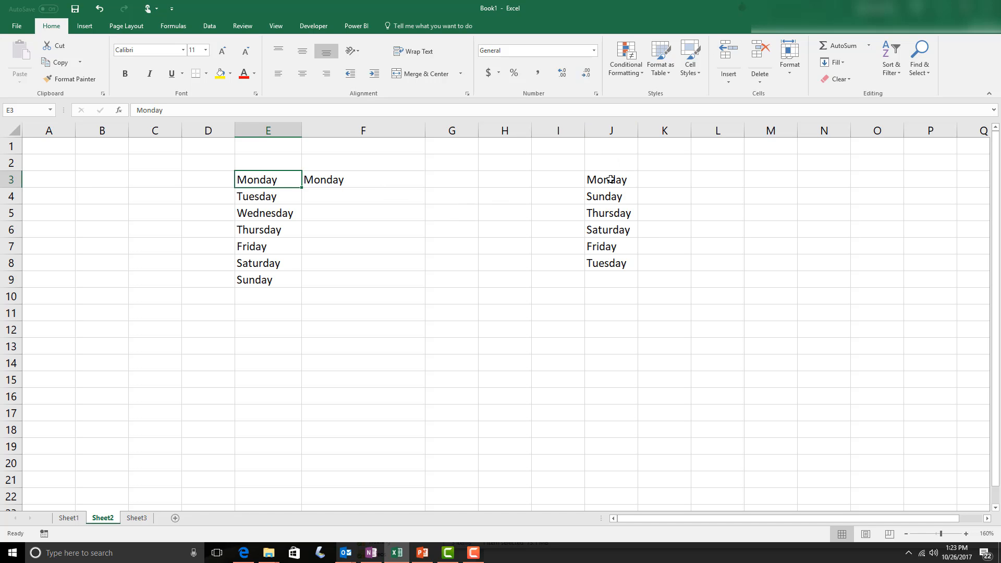
pyautogui.moveTo(367, 181)
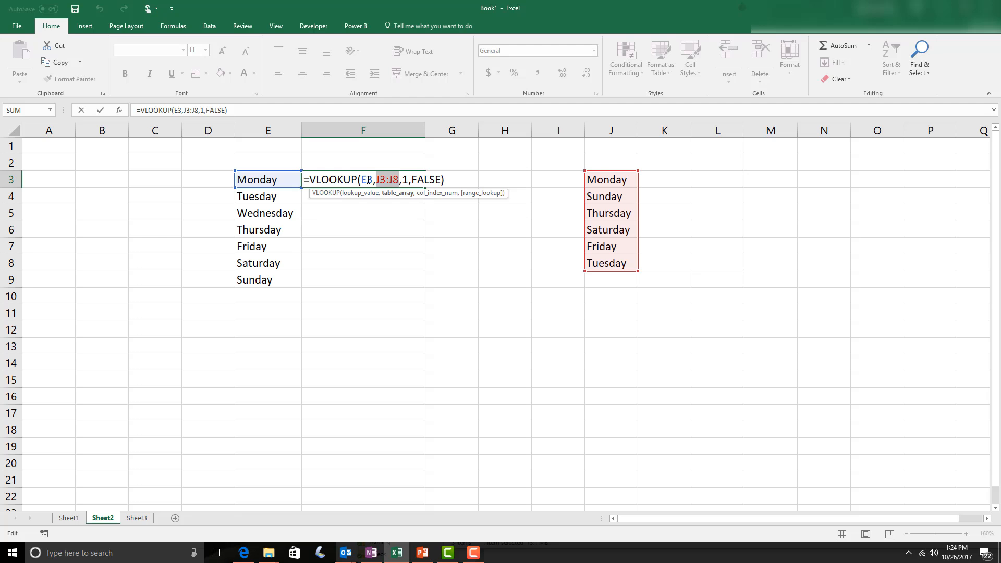
pyautogui.moveTo(268, 196)
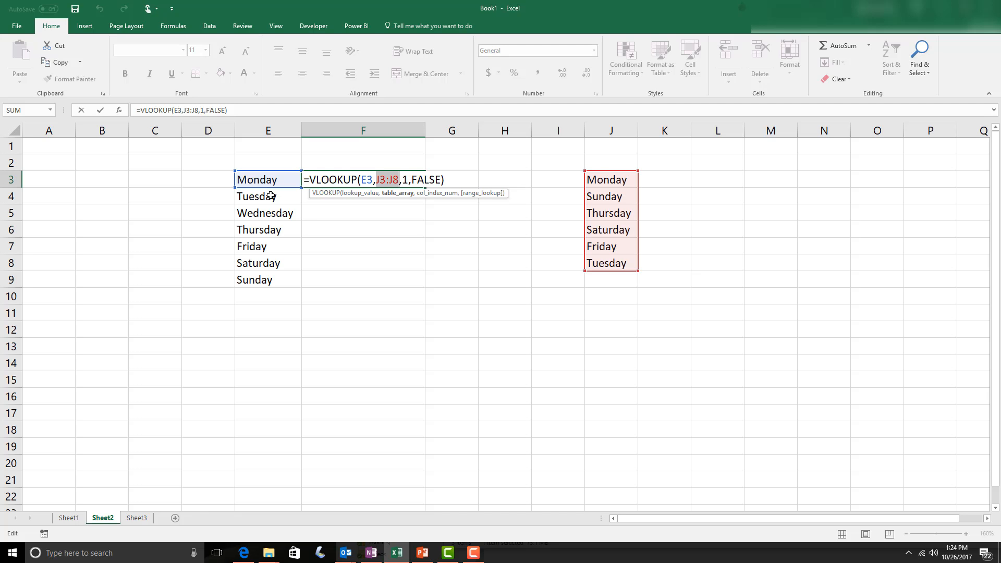
pyautogui.moveTo(305, 193)
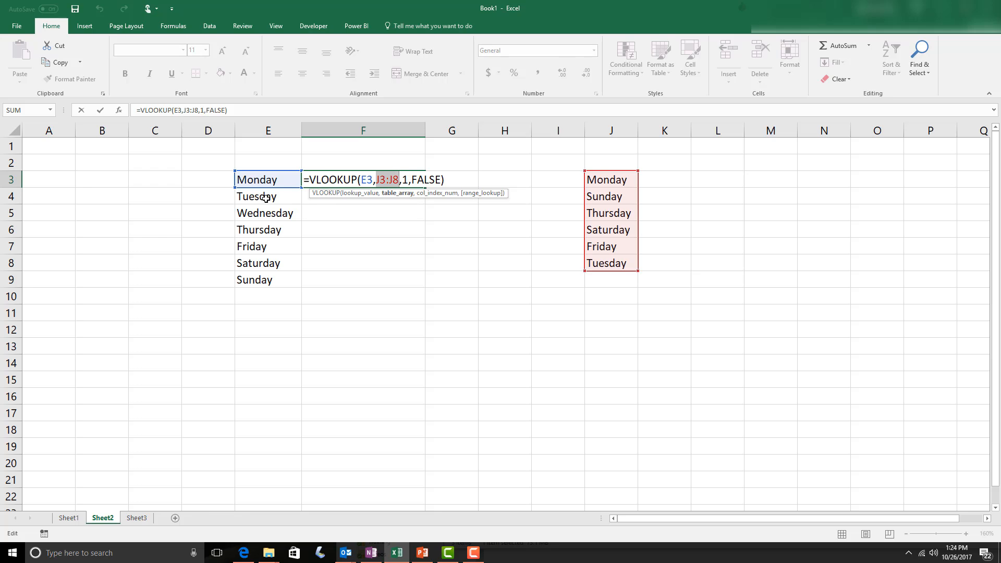
pyautogui.moveTo(264, 230)
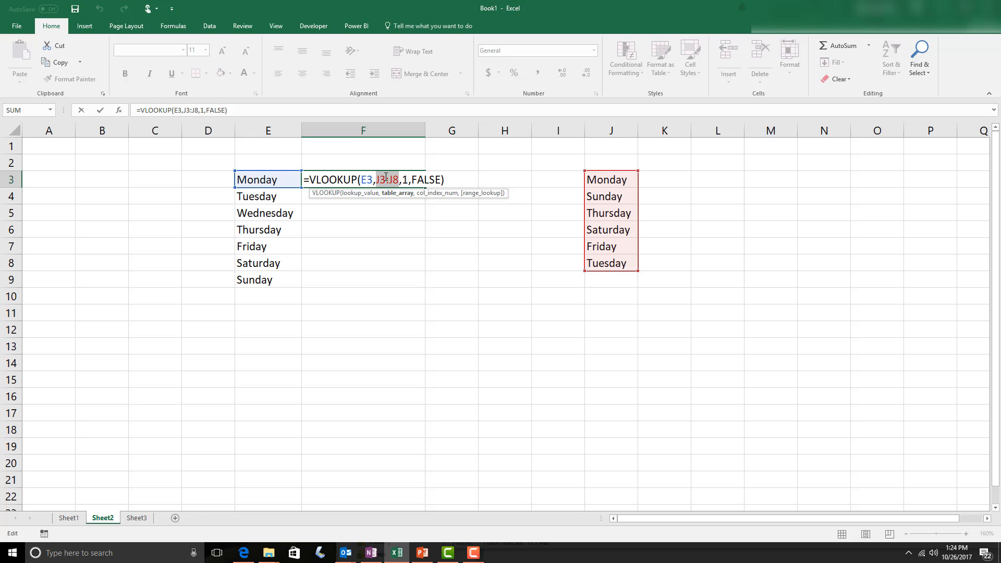
pyautogui.moveTo(600, 249)
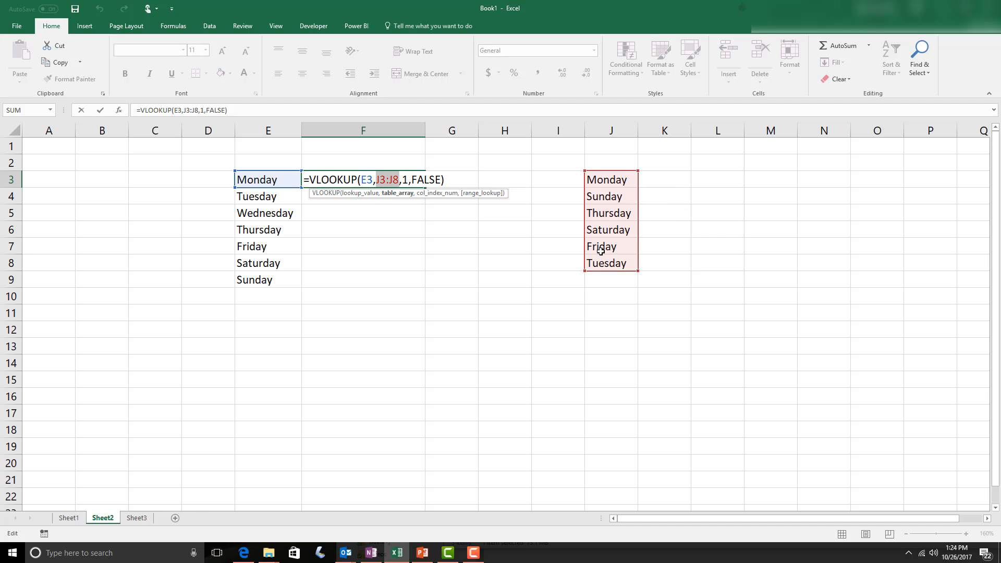
pyautogui.moveTo(608, 329)
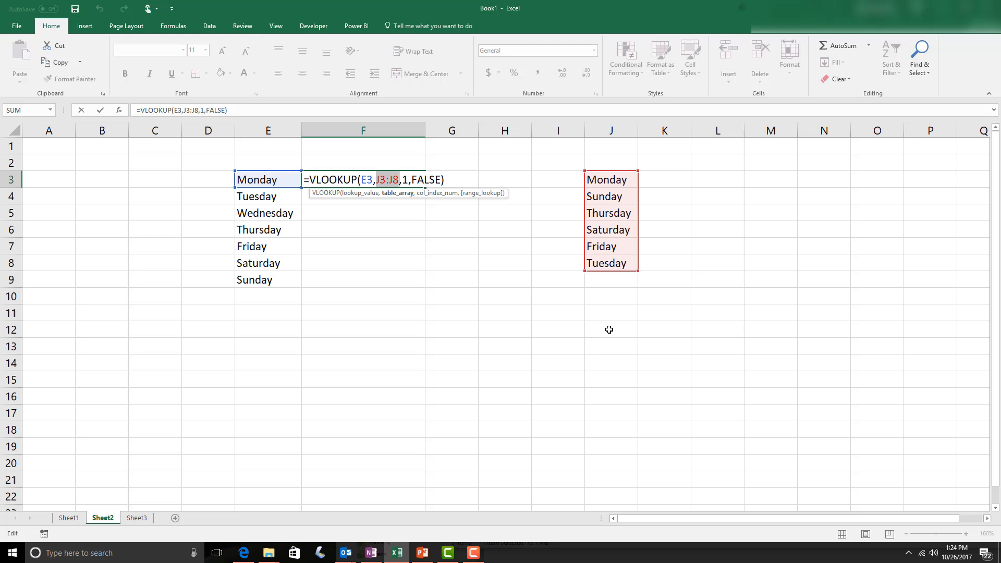
pyautogui.moveTo(587, 418)
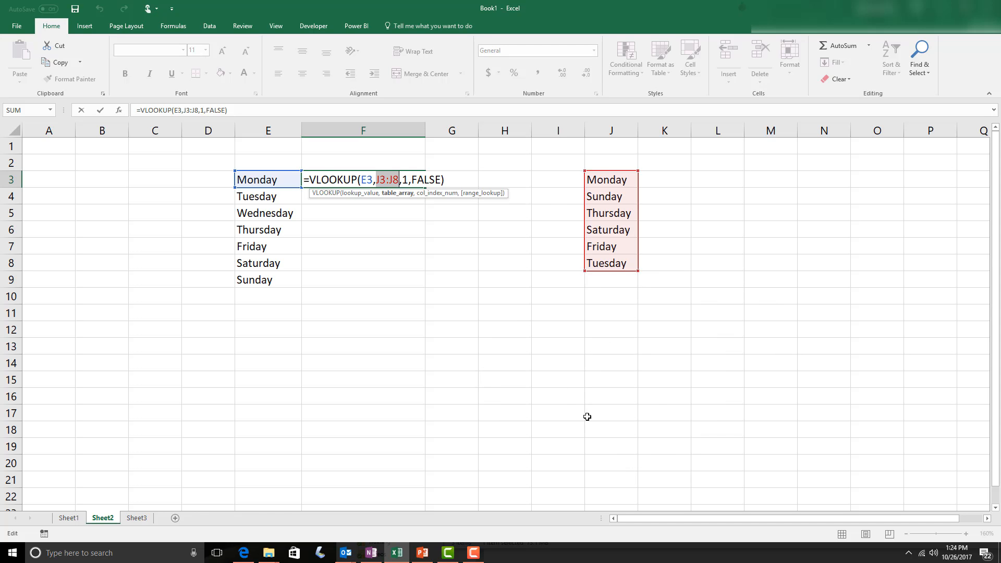
pyautogui.moveTo(422, 228)
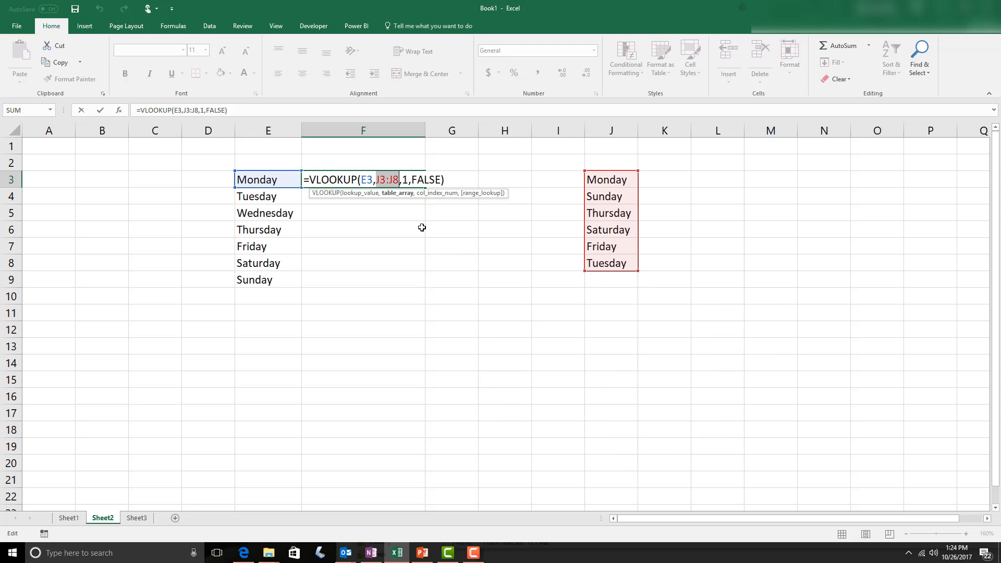
pyautogui.moveTo(398, 204)
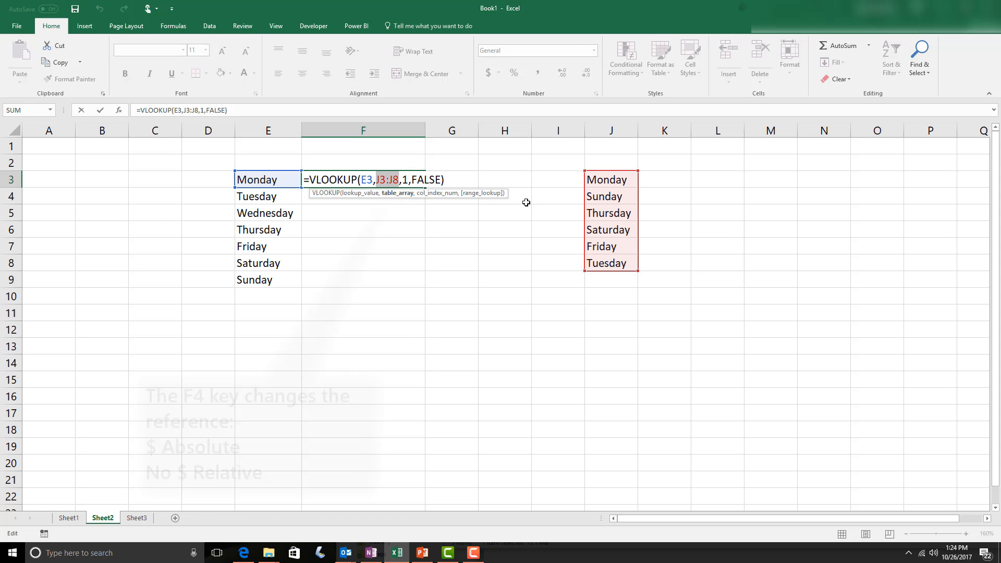
# Step: Convert the range to $J$3:$J$8 with F4 and confirm F3's formula
pyautogui.press('f4')
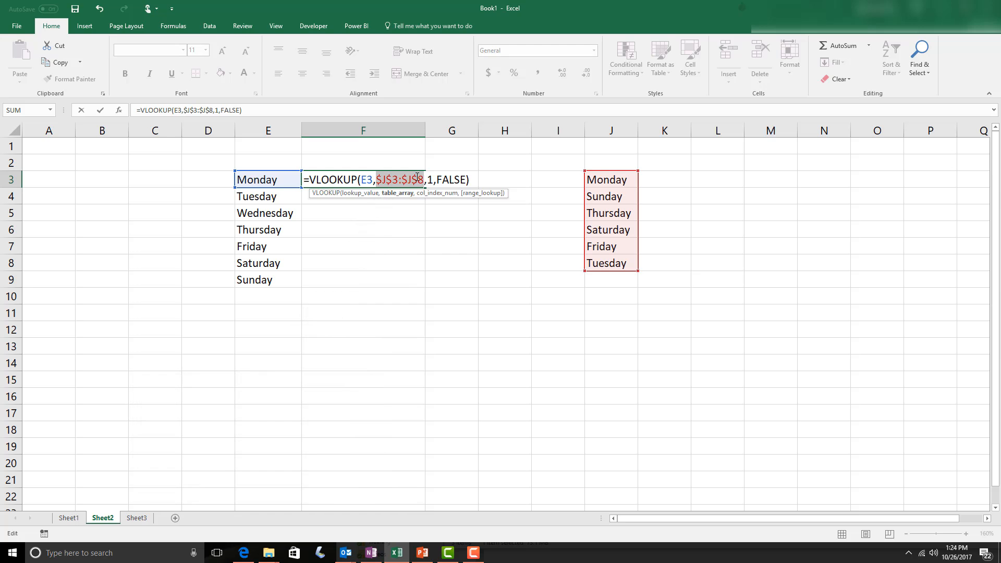
pyautogui.press('Return')
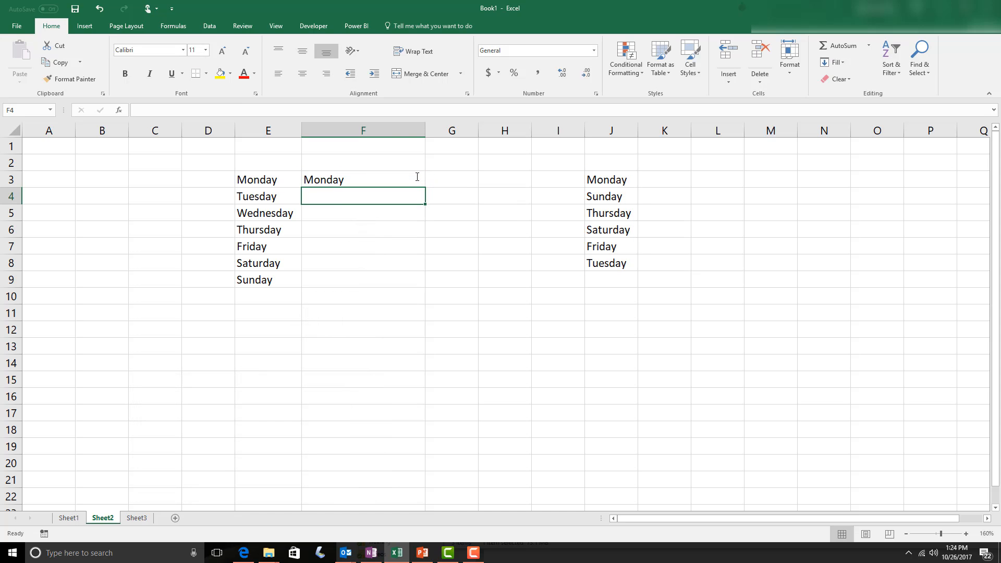
# Step: Copy F3's formula down to F9 and check Wednesday's #N/A in F5
pyautogui.click(363, 179)
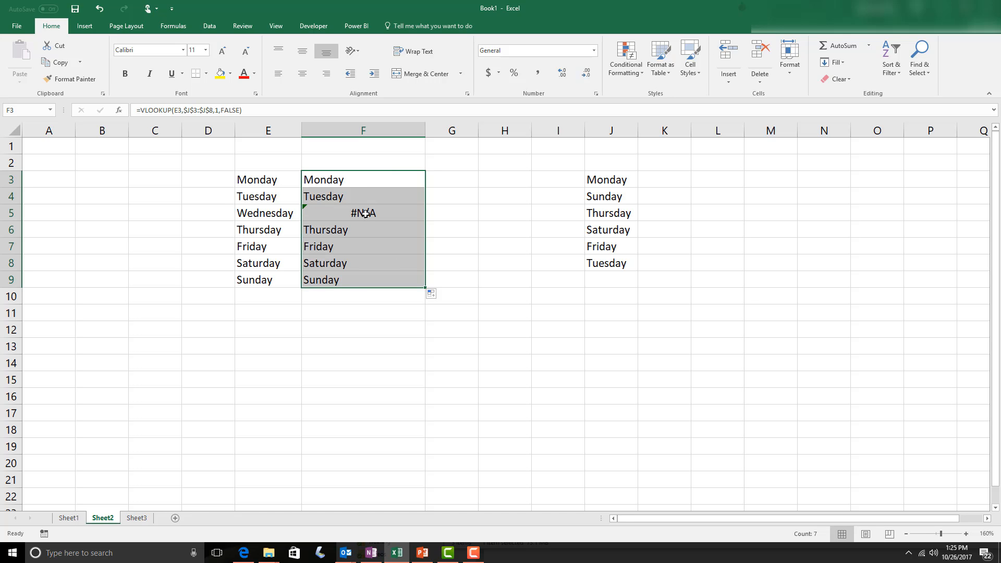
pyautogui.click(363, 213)
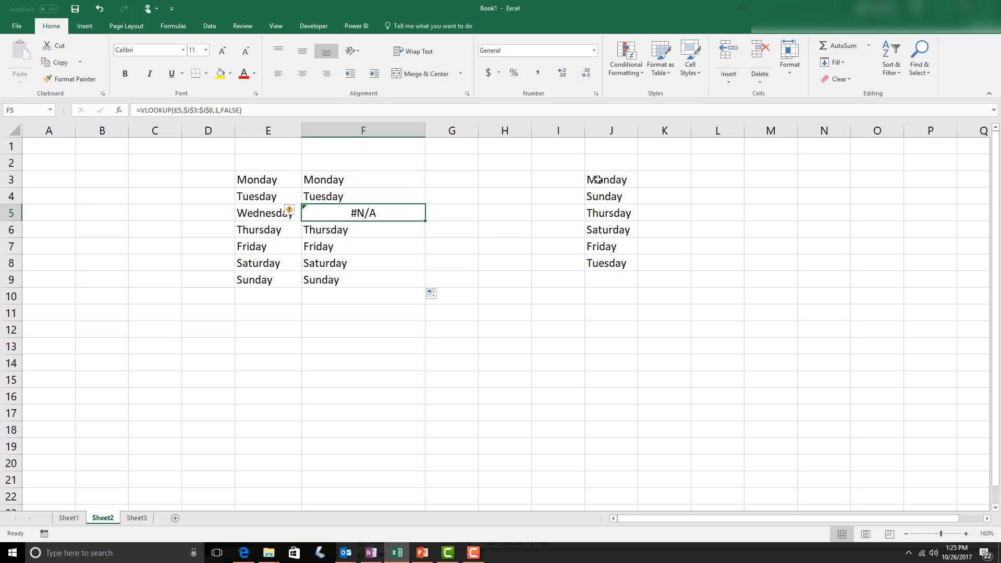
pyautogui.moveTo(381, 213)
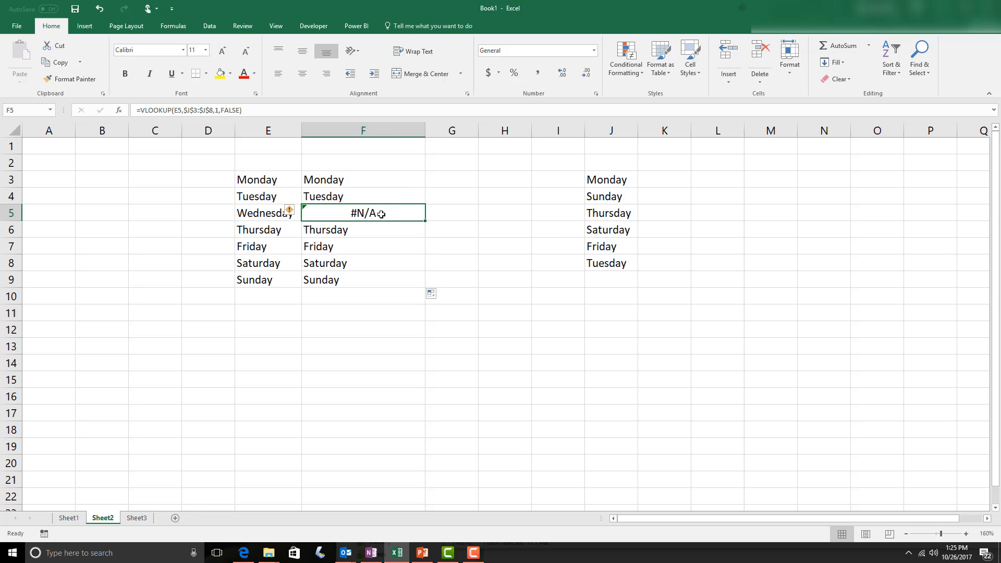
pyautogui.moveTo(657, 235)
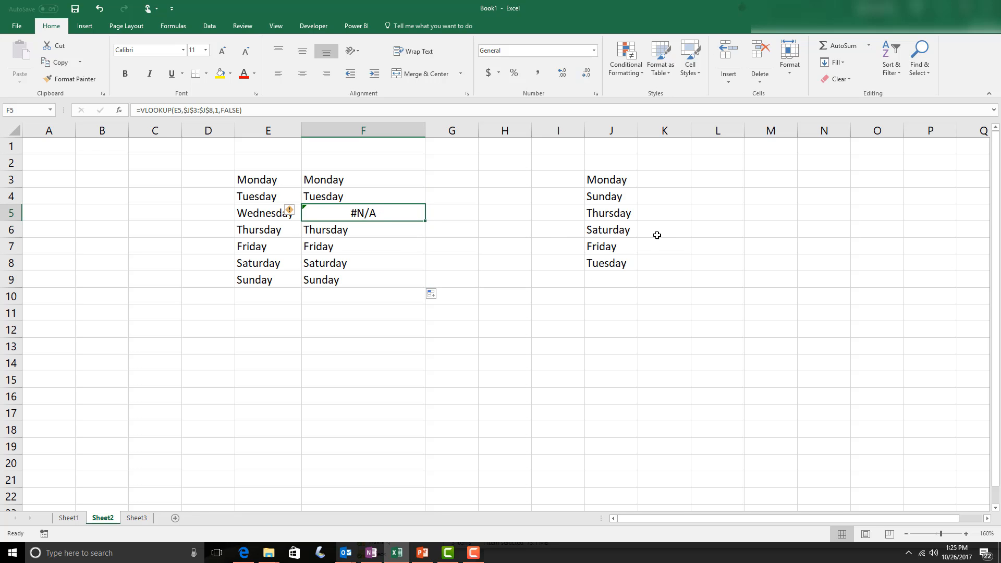
pyautogui.moveTo(616, 220)
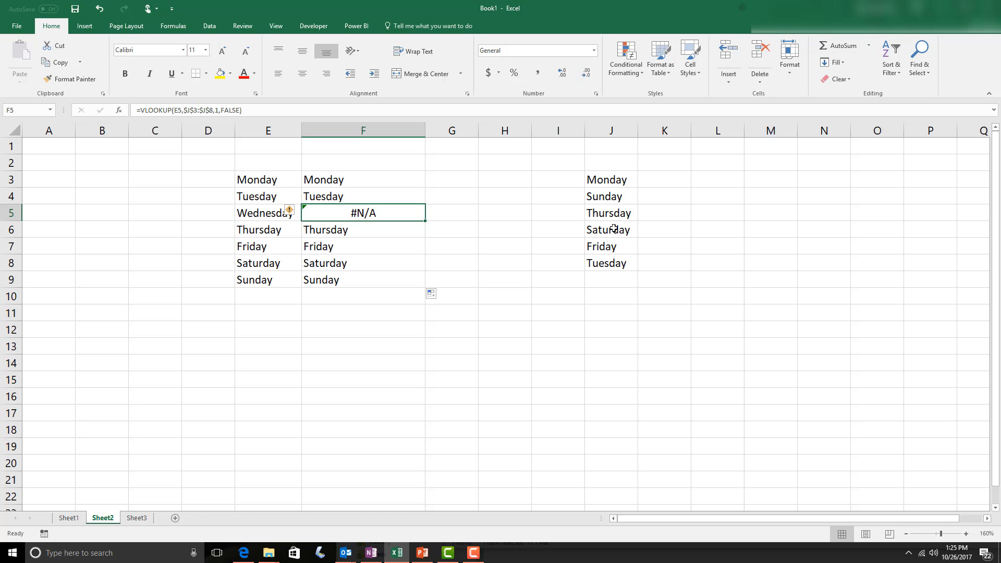
# Step: On Sheet3, type Thursday into C4 below the Day of the week heading
pyautogui.click(136, 518)
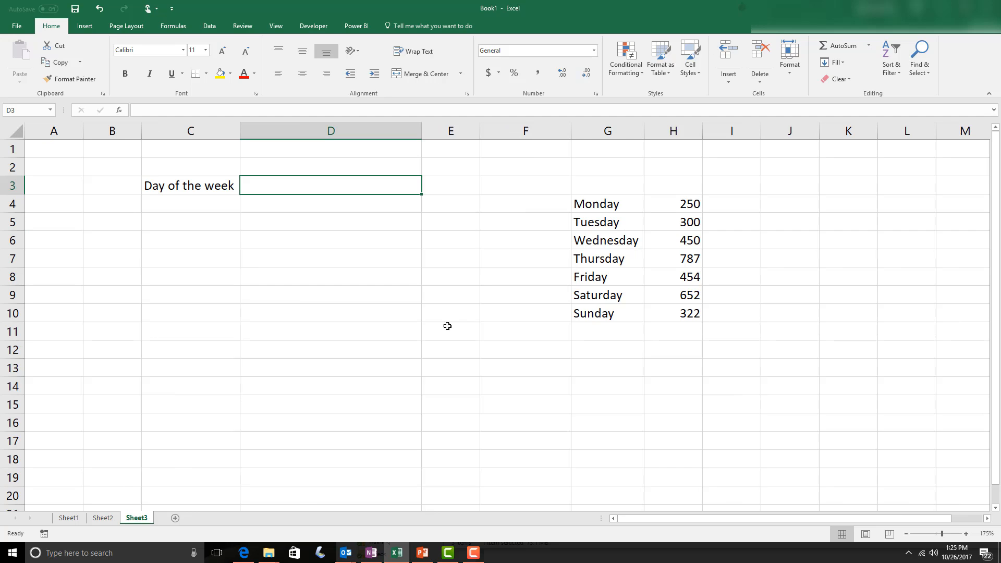
pyautogui.moveTo(597, 260)
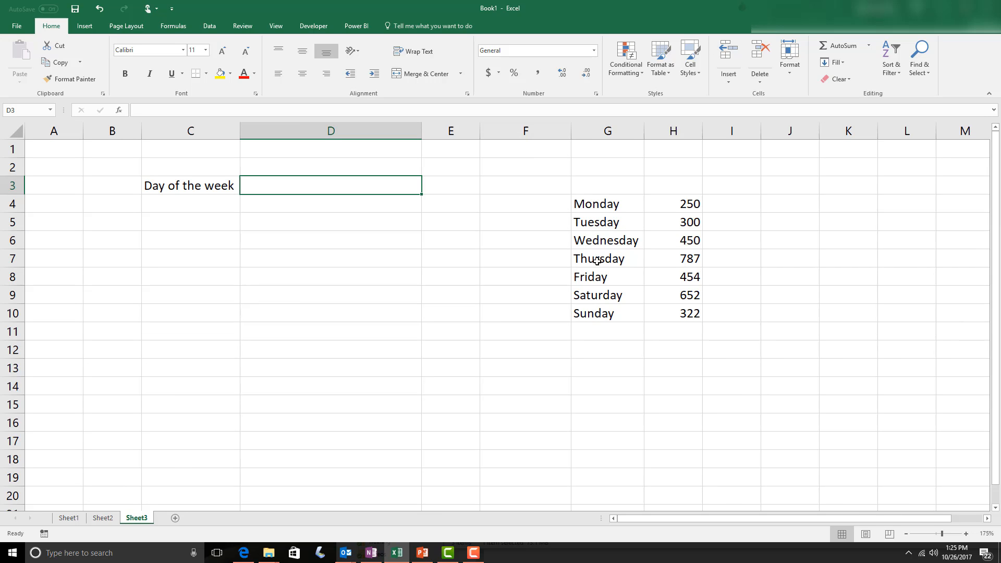
pyautogui.moveTo(321, 185)
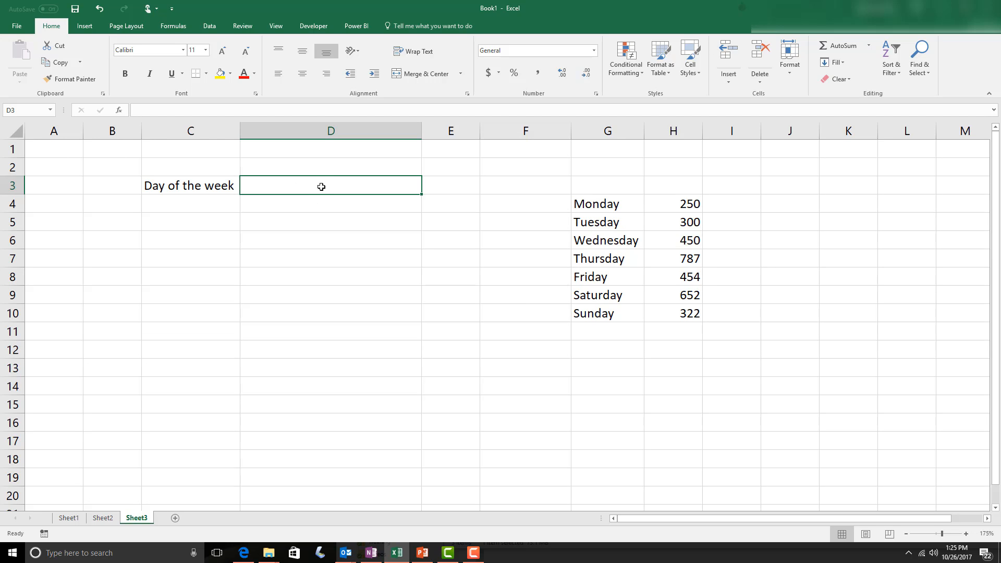
pyautogui.moveTo(669, 211)
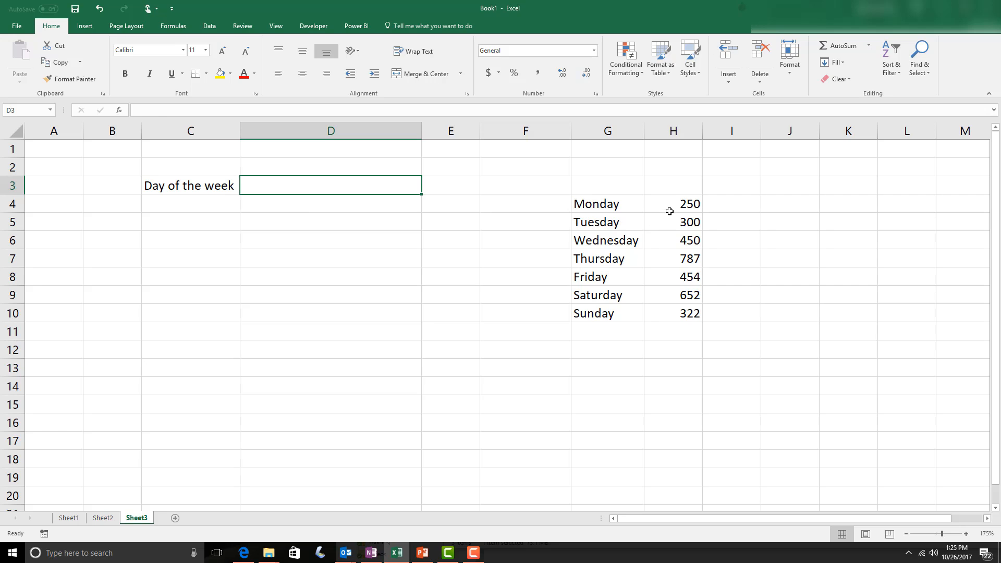
pyautogui.moveTo(599, 269)
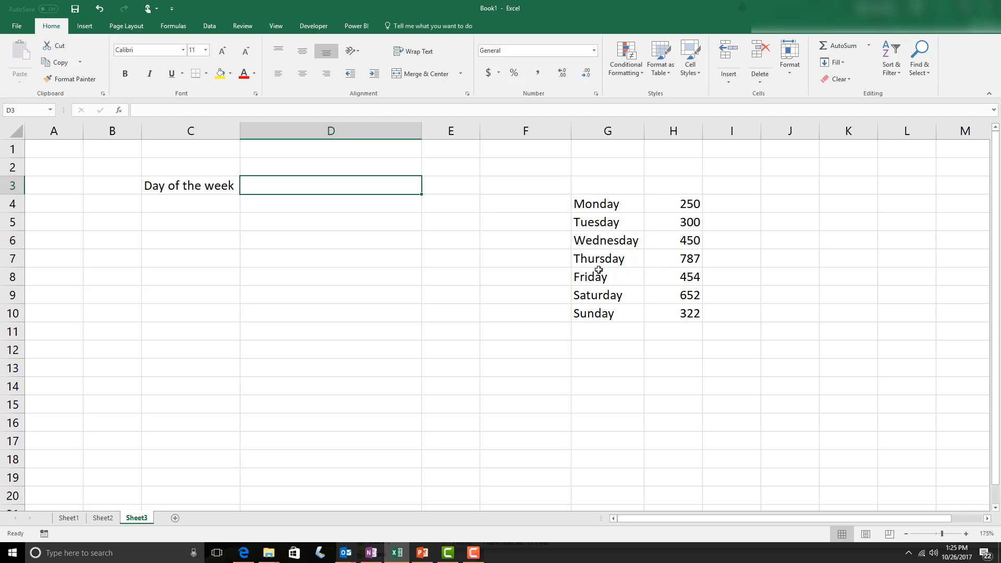
pyautogui.click(190, 203)
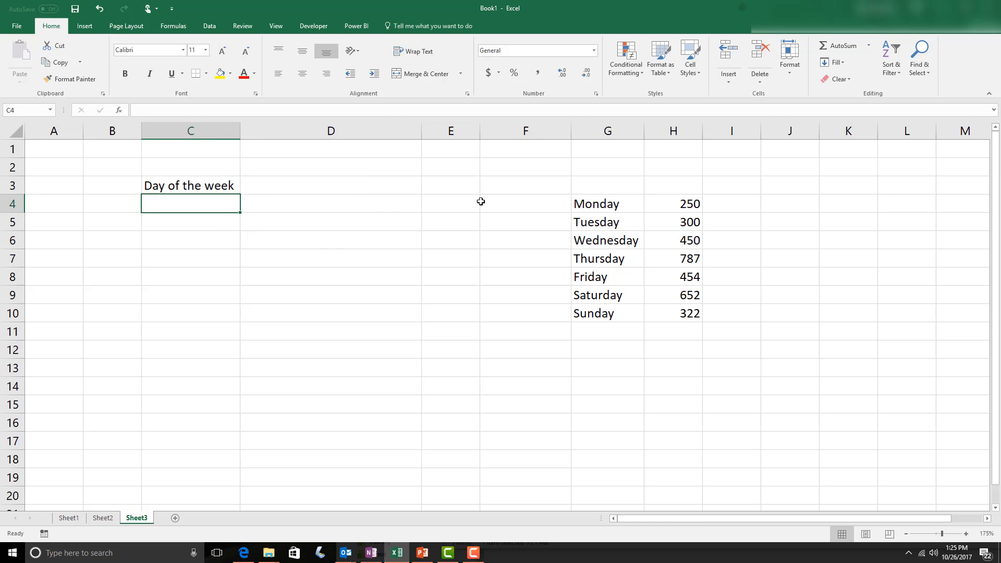
pyautogui.write('Thurs')
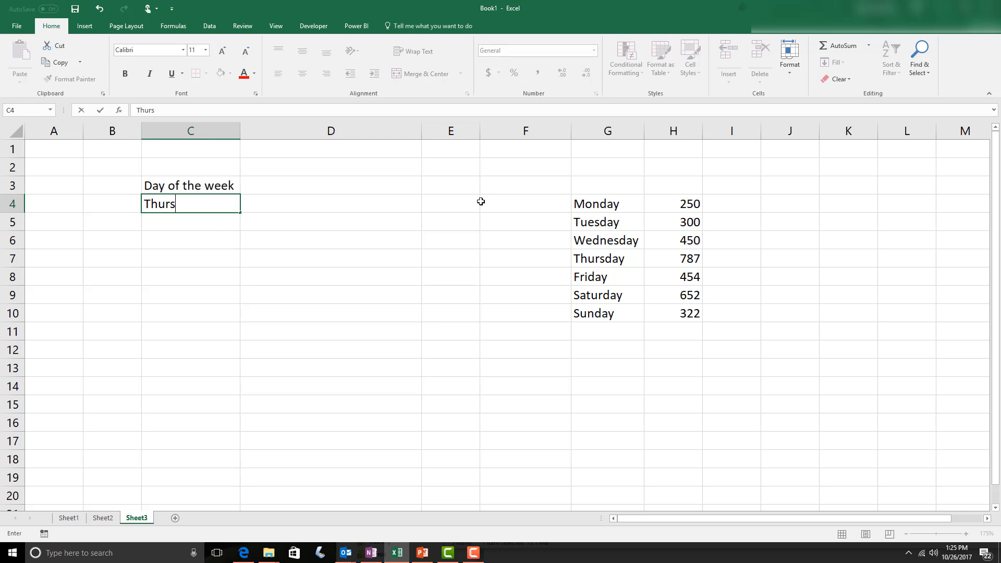
pyautogui.write('day')
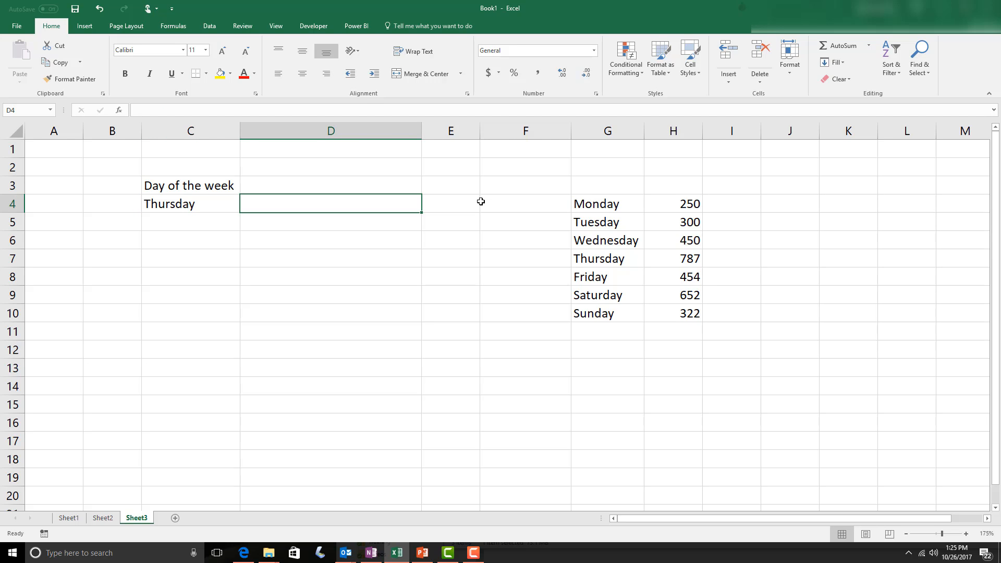
# Step: In D4, start =vlookup( with Thursday in C4 as the lookup value, then a comma
pyautogui.write('=')
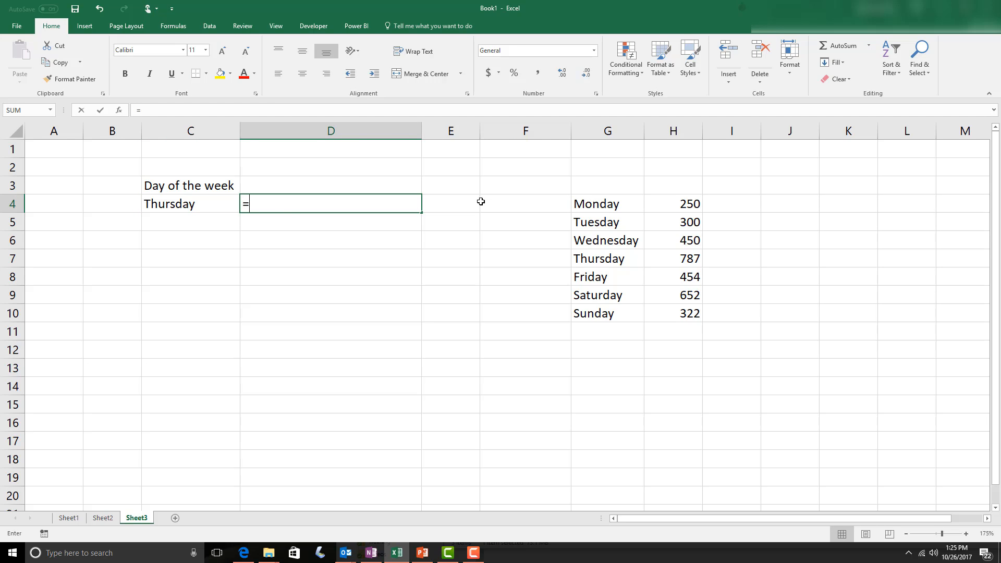
pyautogui.write('v')
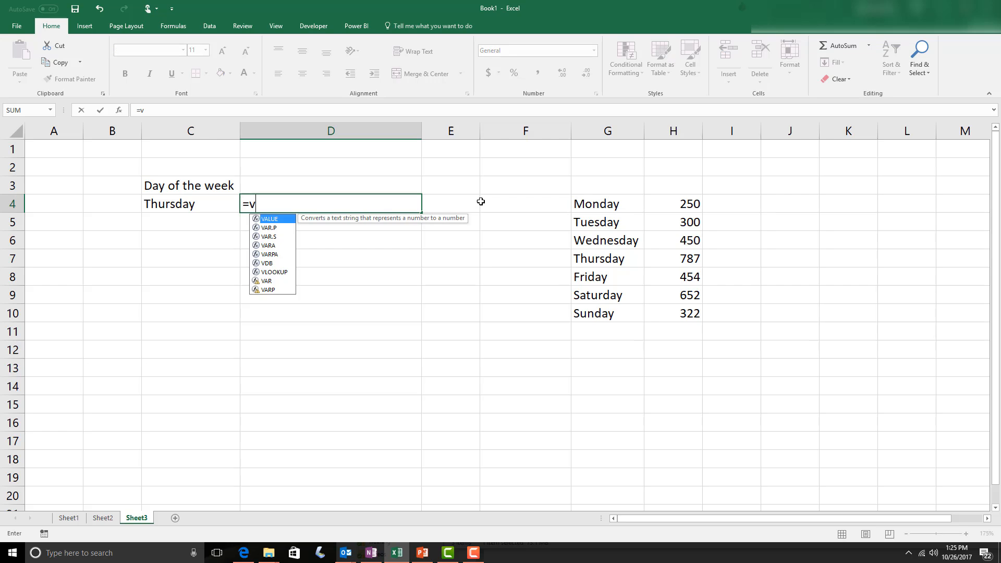
pyautogui.write('lookup')
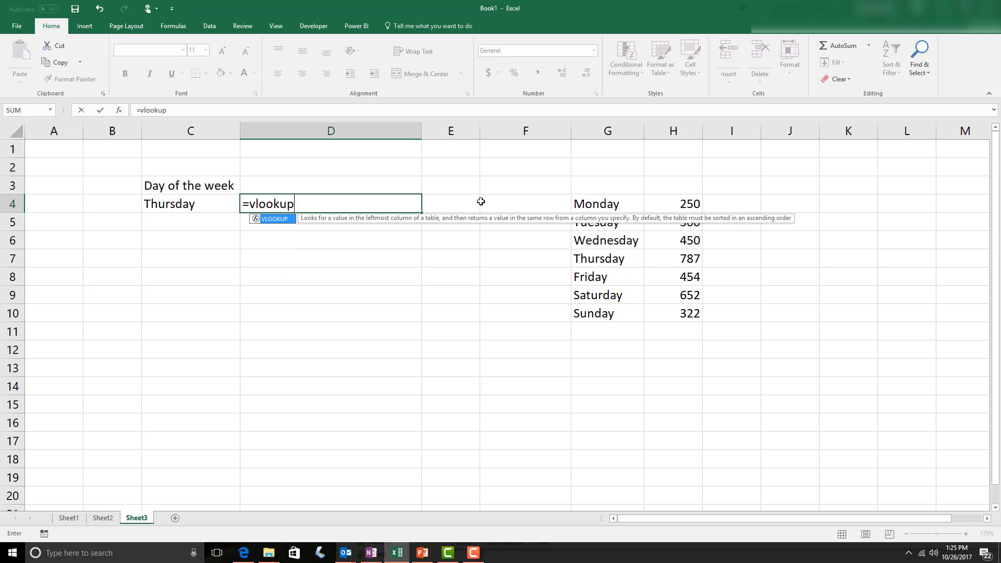
pyautogui.write('(')
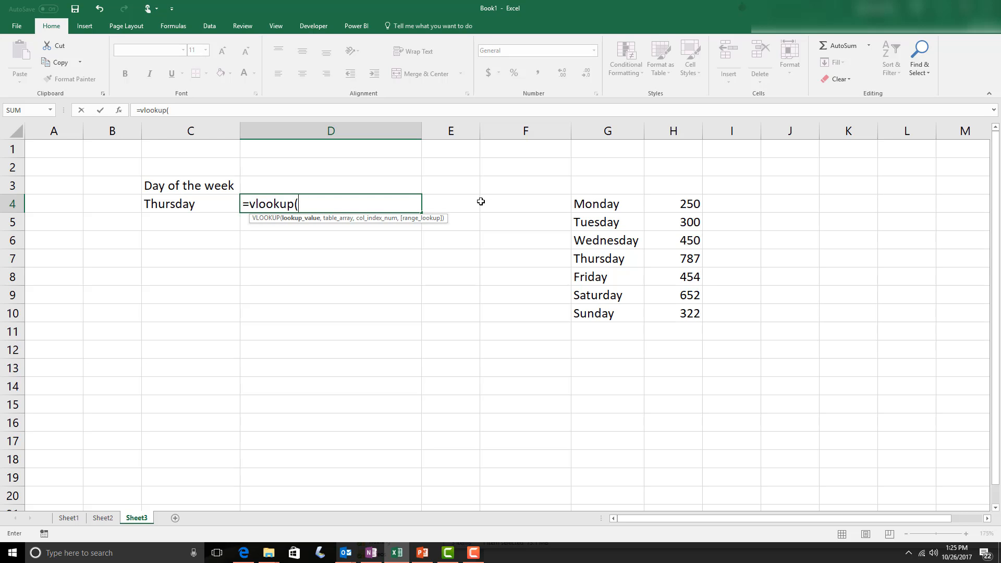
pyautogui.moveTo(448, 208)
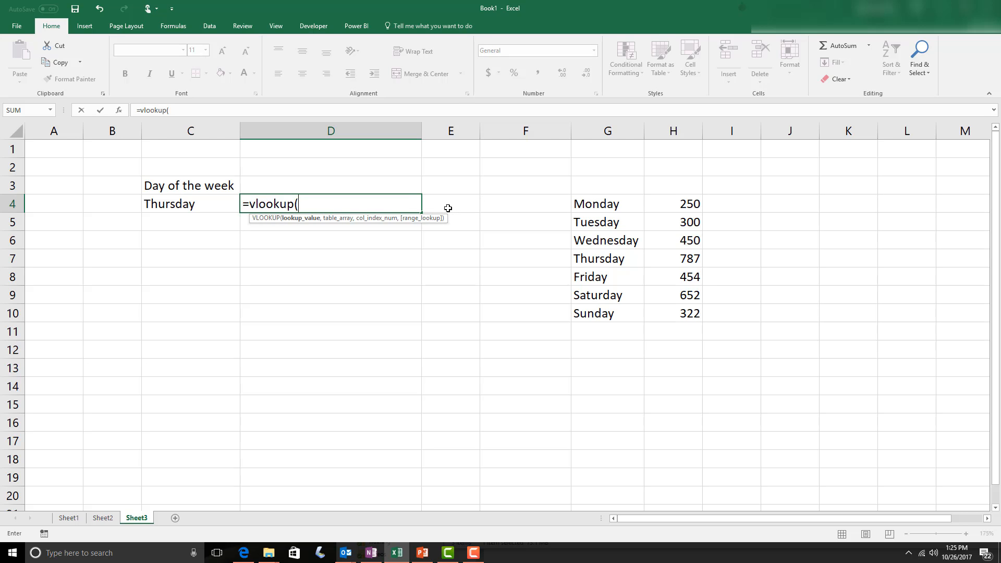
pyautogui.moveTo(223, 203)
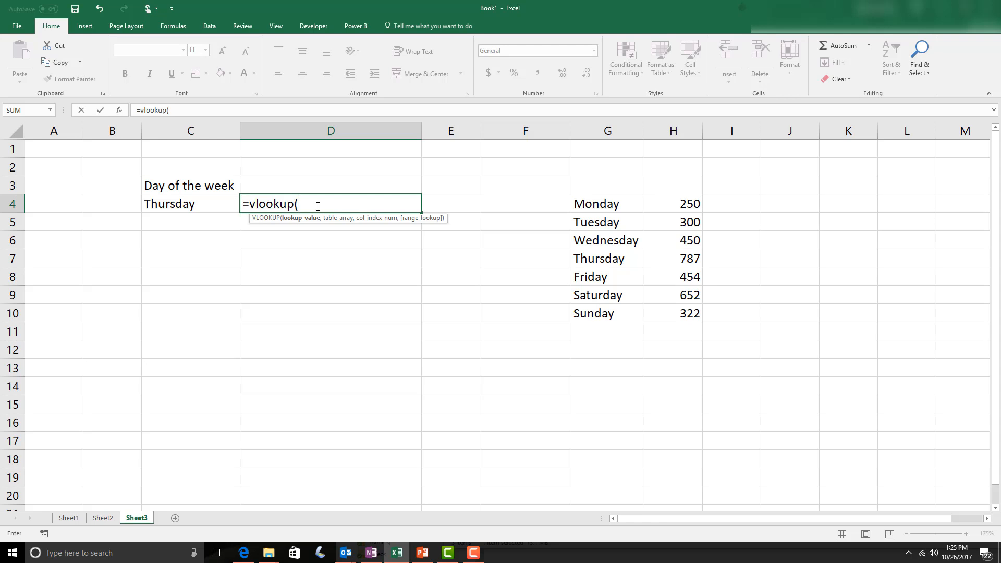
pyautogui.click(190, 203)
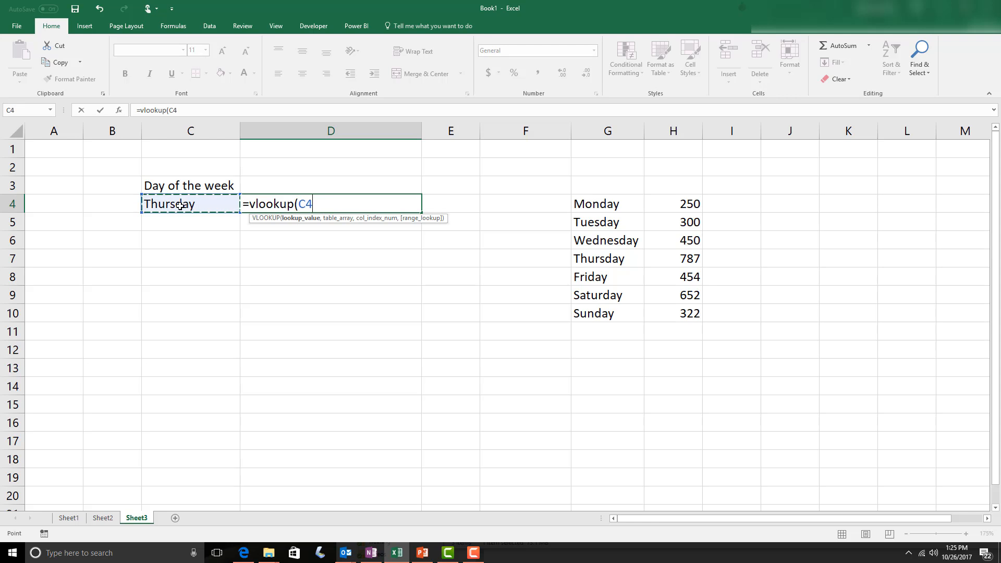
pyautogui.write(',')
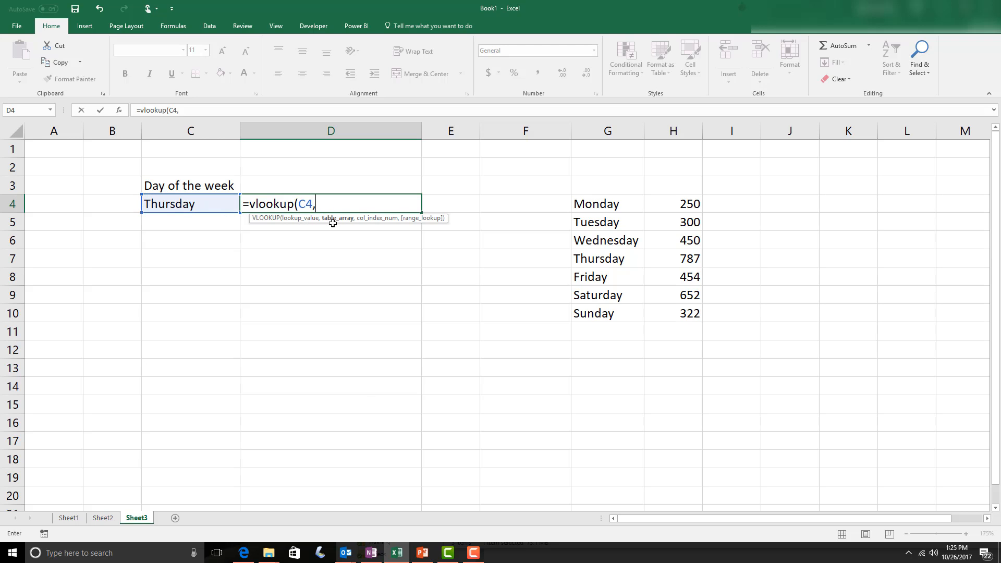
pyautogui.moveTo(338, 225)
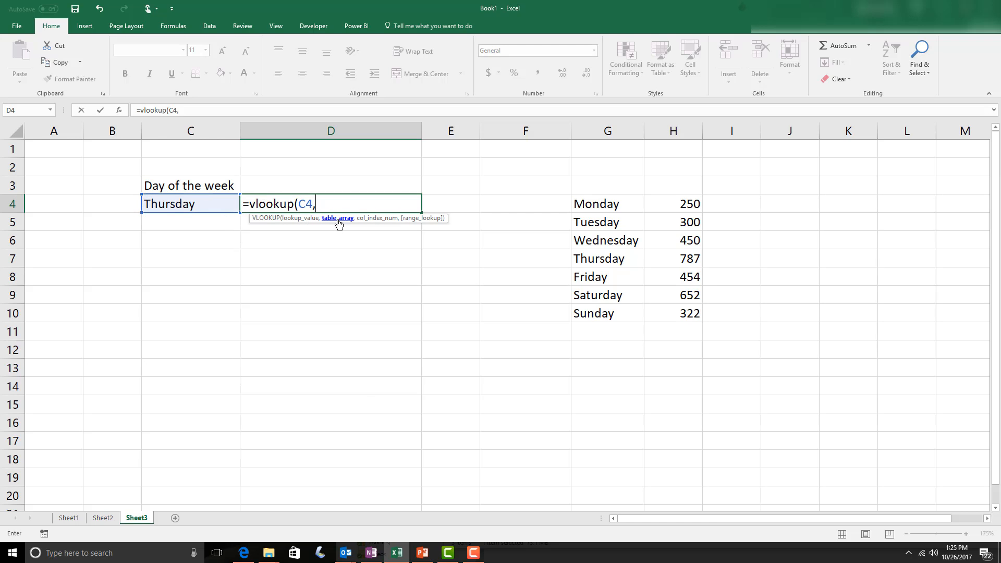
pyautogui.moveTo(596, 199)
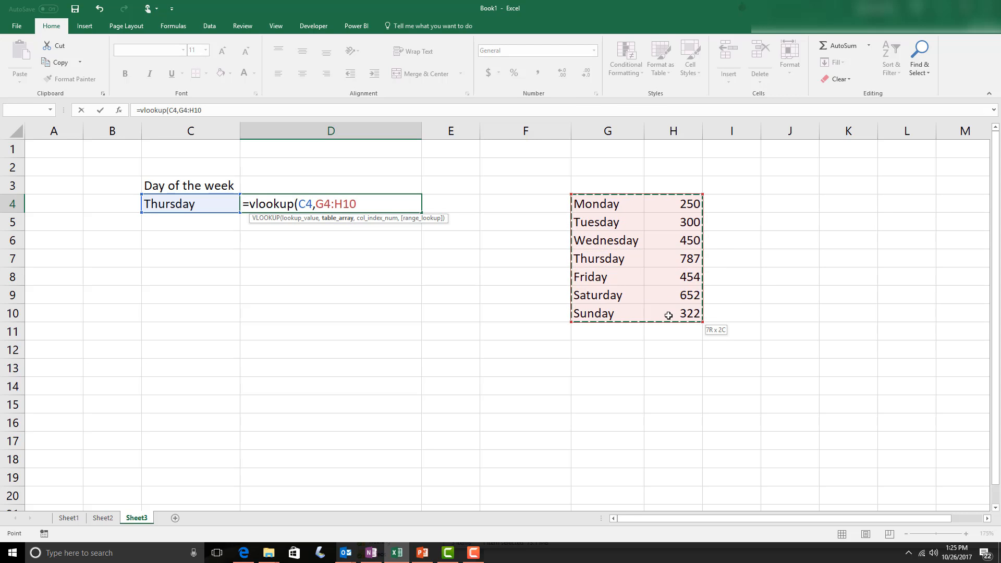
pyautogui.moveTo(630, 240)
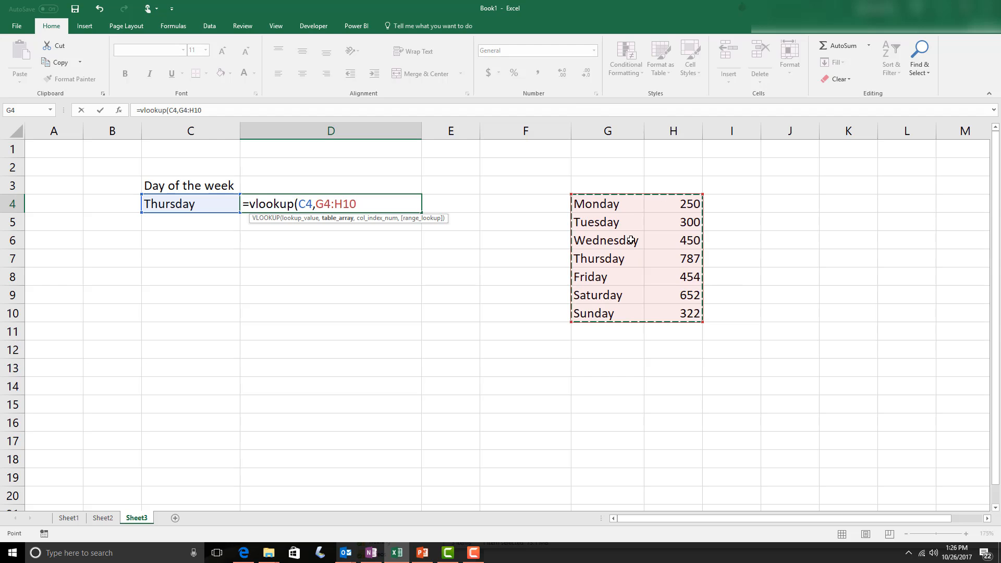
pyautogui.moveTo(580, 284)
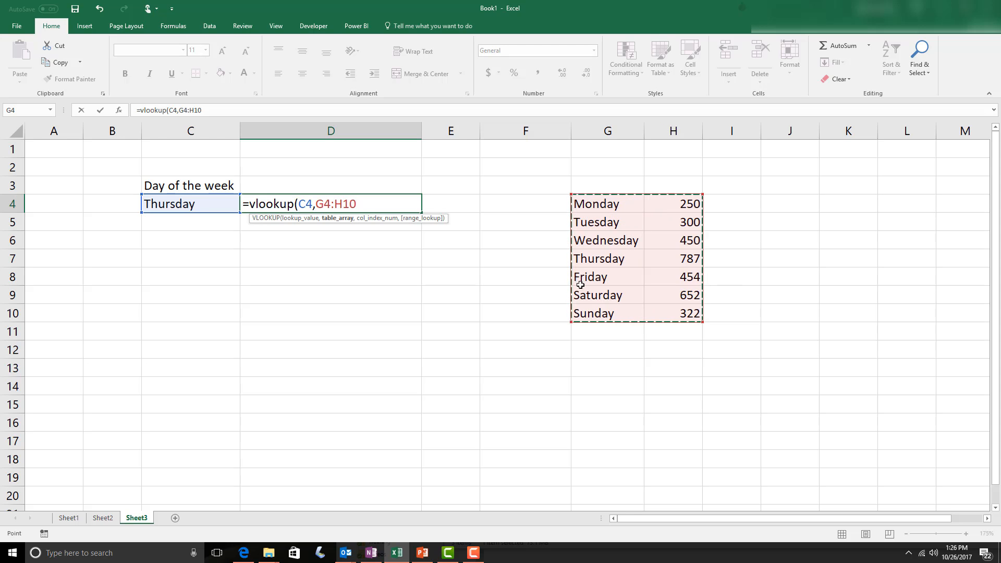
pyautogui.moveTo(525, 252)
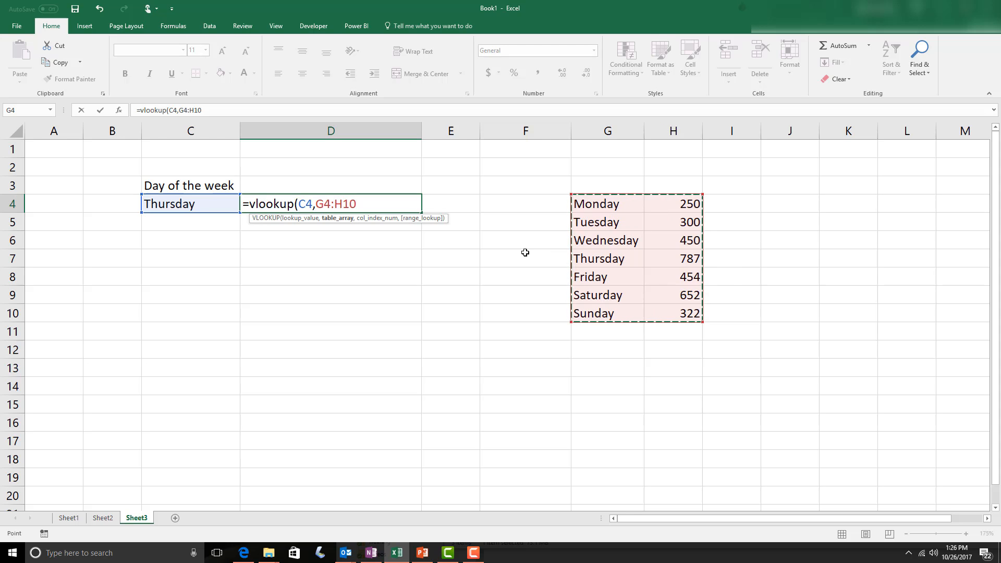
# Step: Complete D4's formula with column 2 and FALSE, returning 787
pyautogui.write(',')
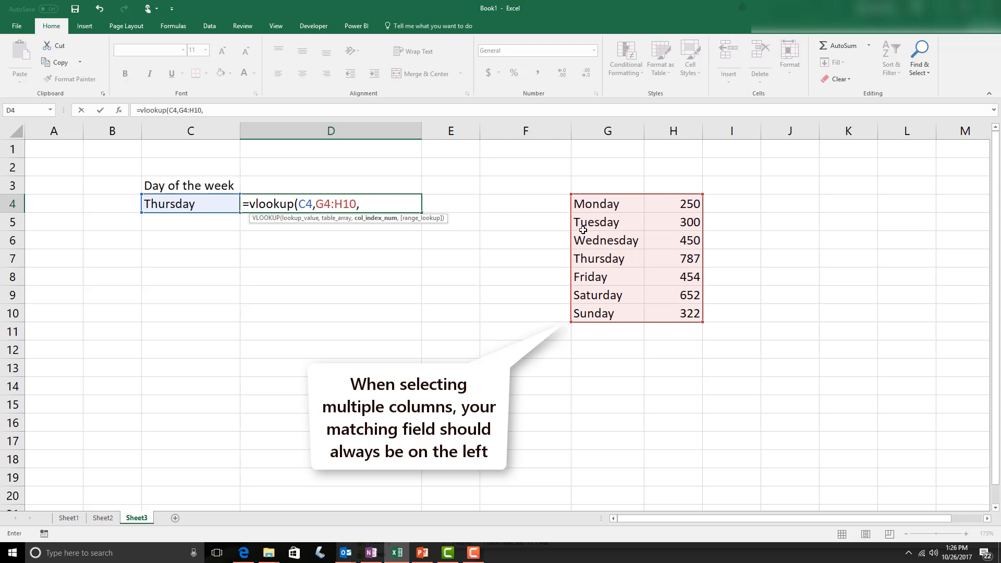
pyautogui.moveTo(652, 202)
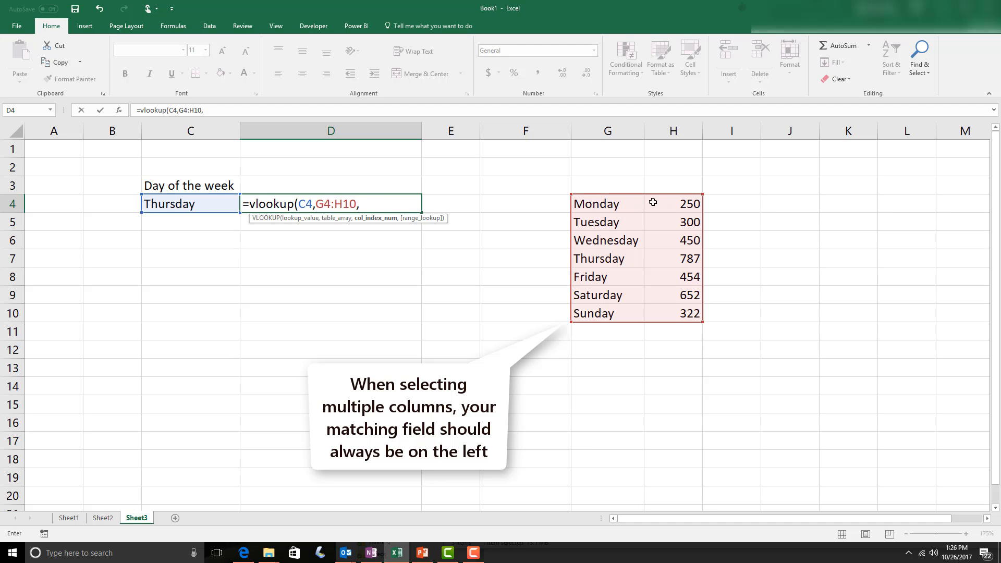
pyautogui.moveTo(800, 224)
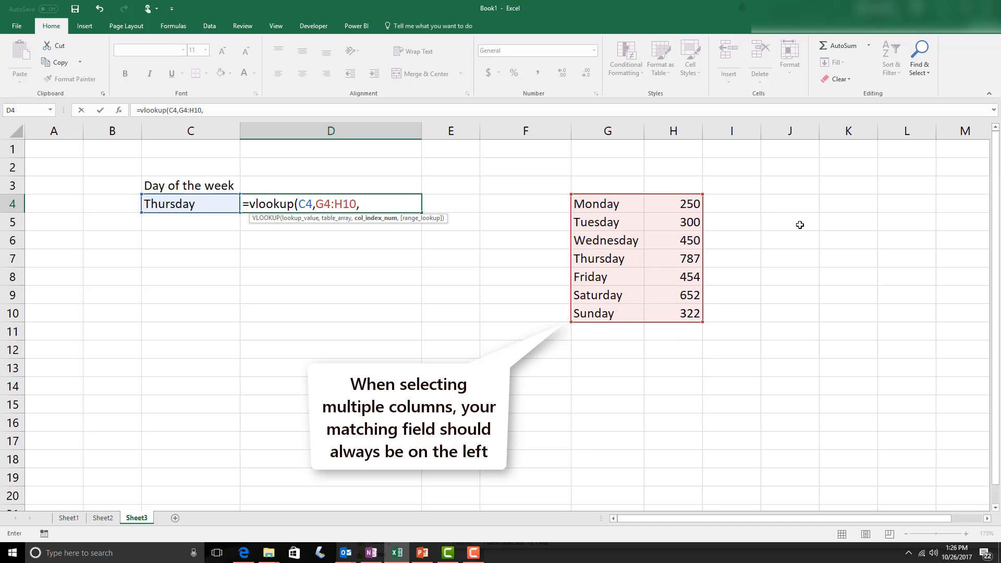
pyautogui.write('2')
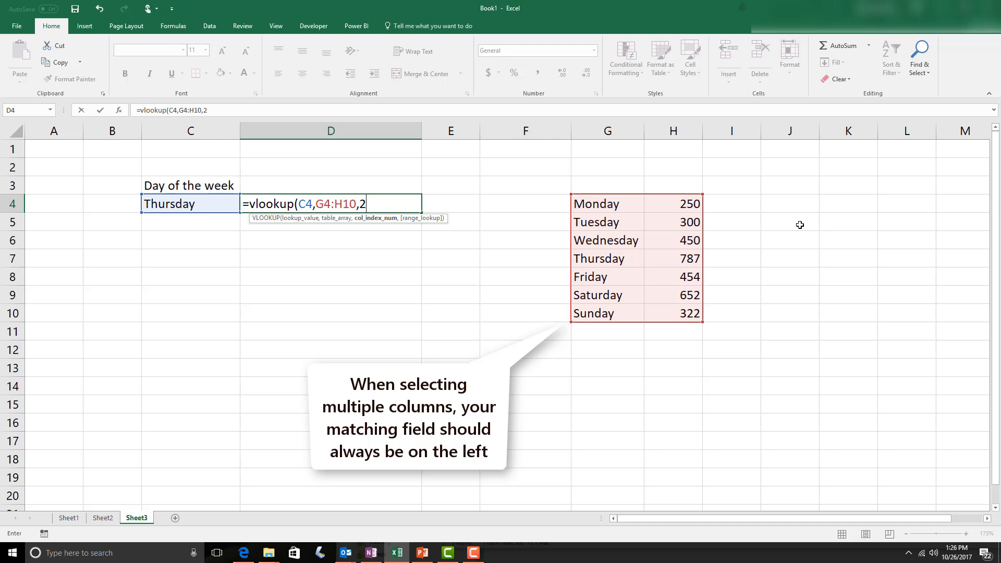
pyautogui.write(',')
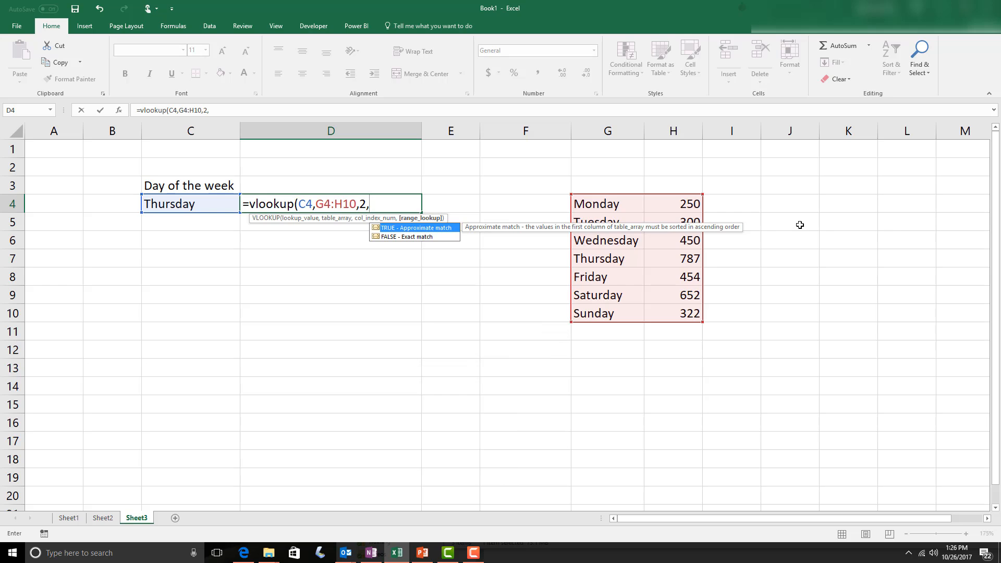
pyautogui.write('fa')
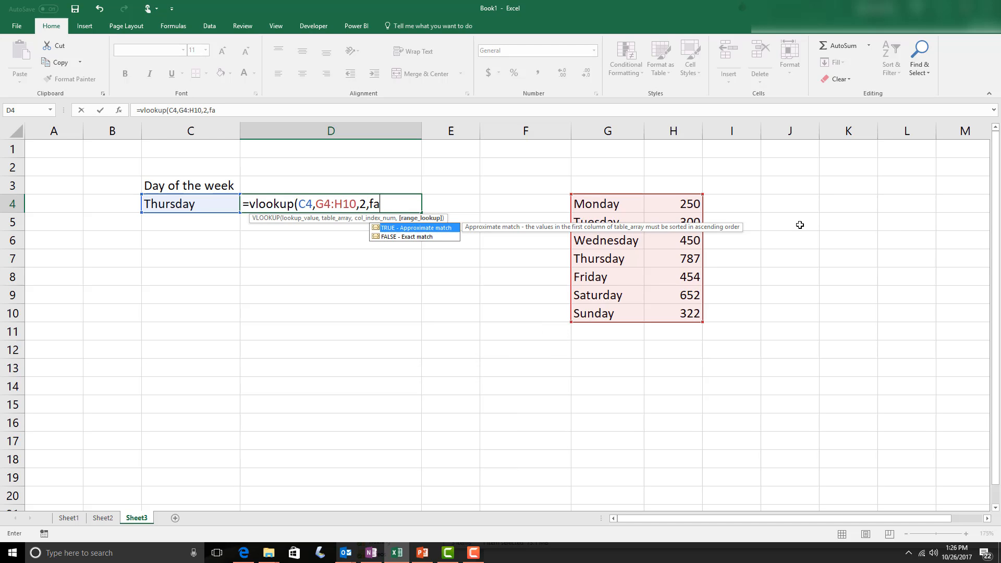
pyautogui.write('lse')
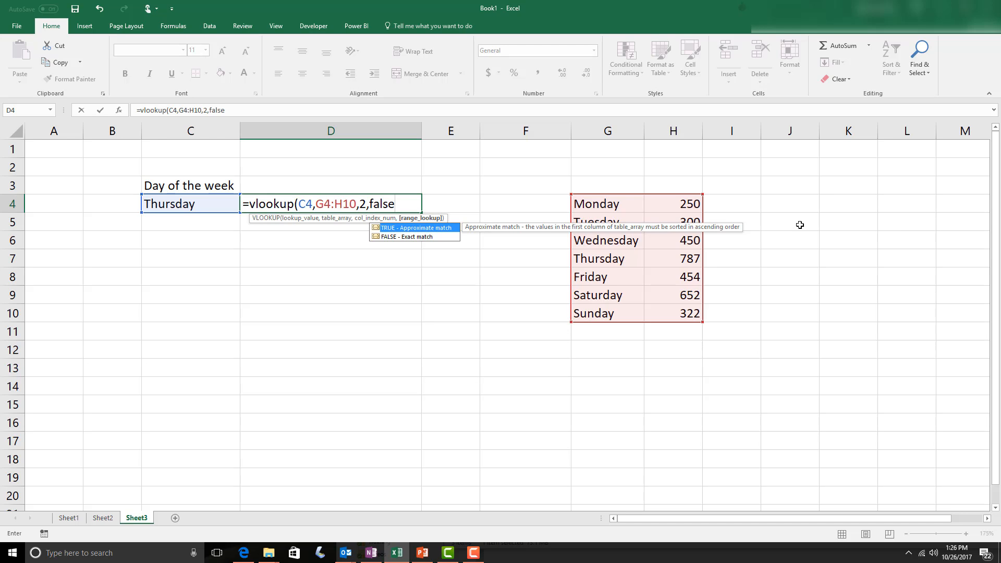
pyautogui.write(')')
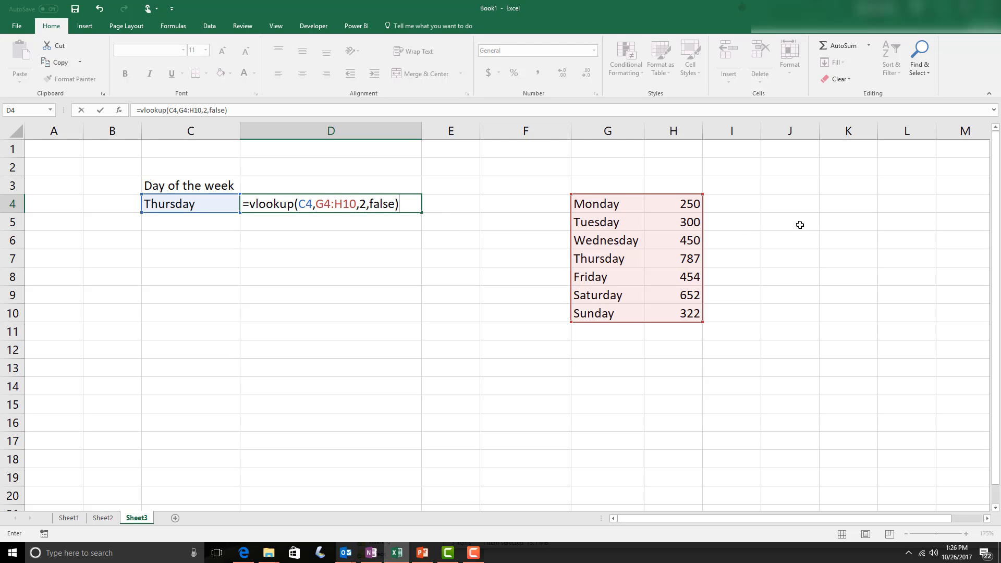
pyautogui.press('Return')
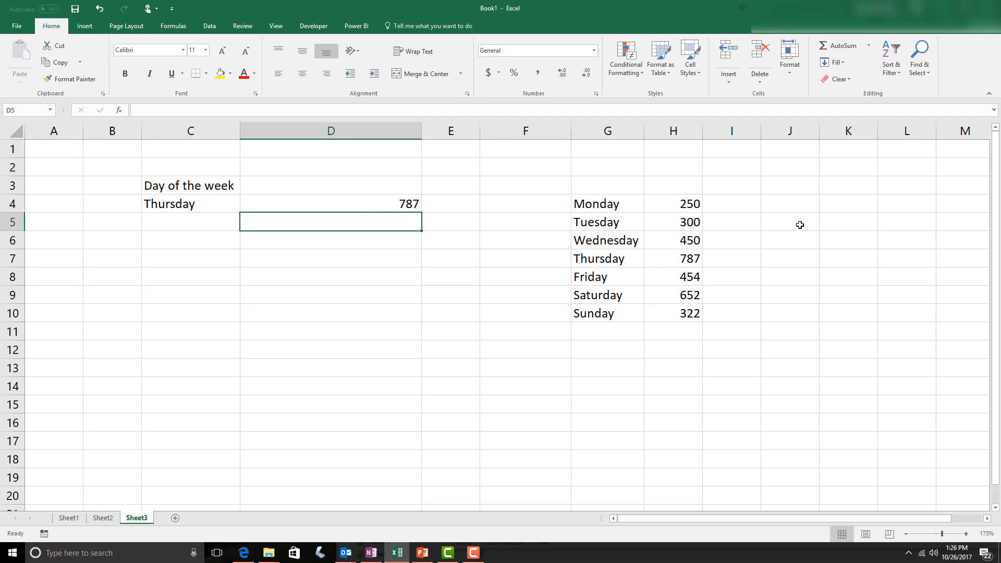
# Step: Check D4 and C4, then lock the range as $G$4:$H$10 in D4's formula
pyautogui.click(330, 203)
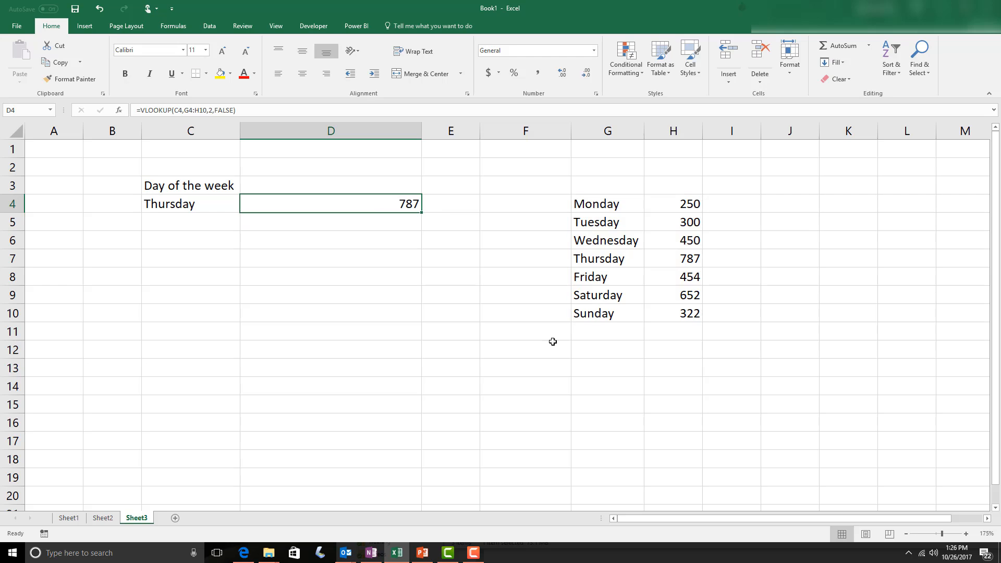
pyautogui.moveTo(672, 262)
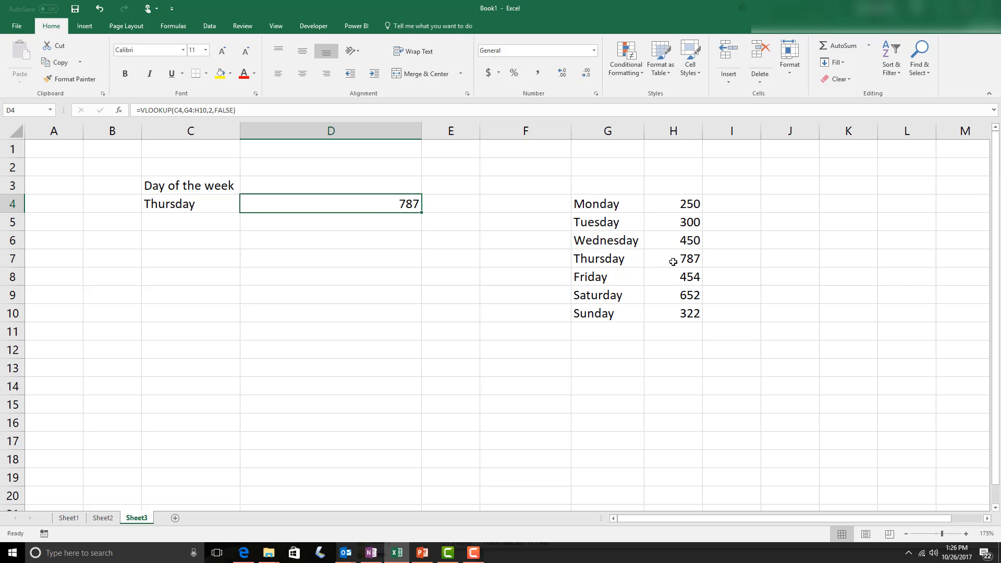
pyautogui.click(190, 204)
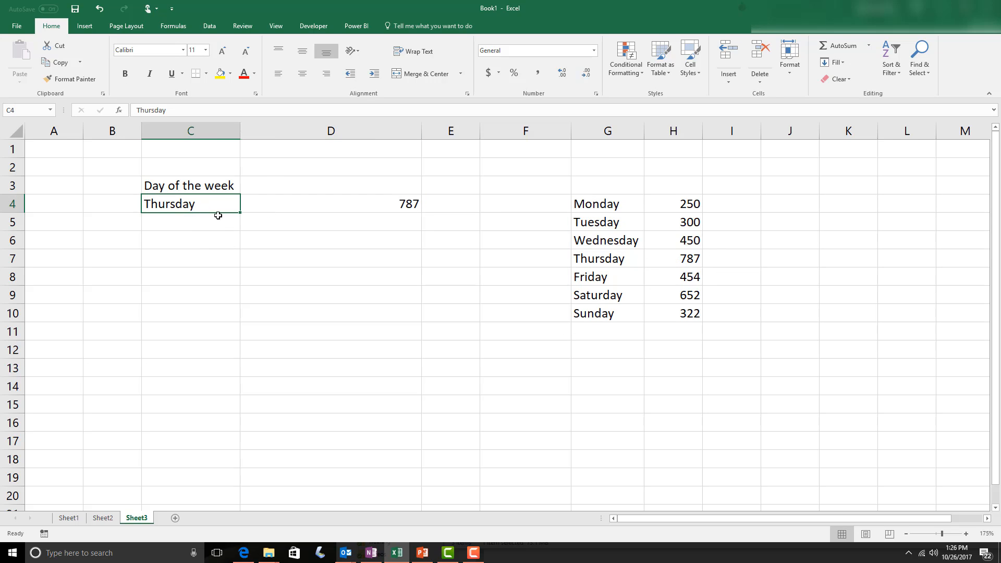
pyautogui.click(330, 204)
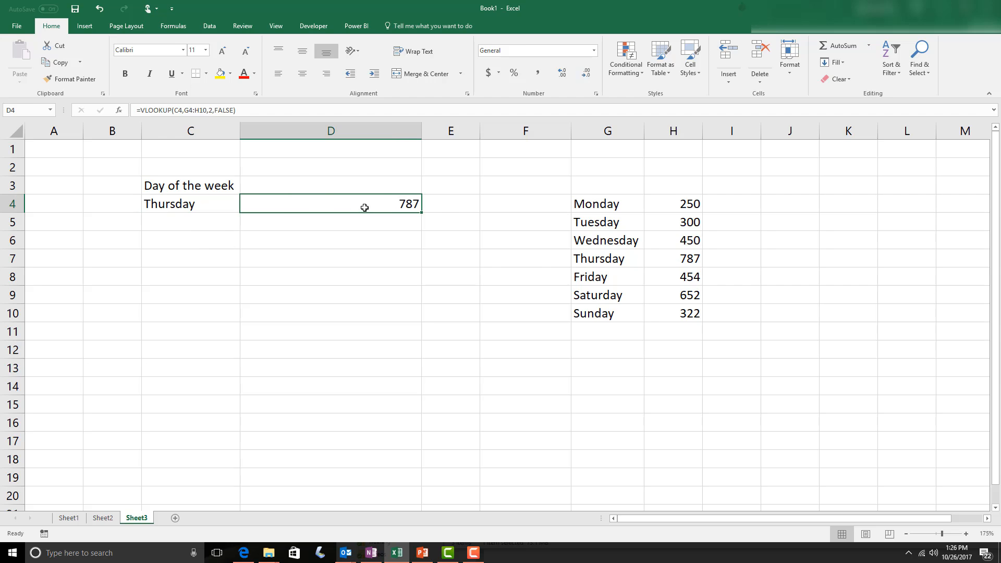
pyautogui.doubleClick(330, 204)
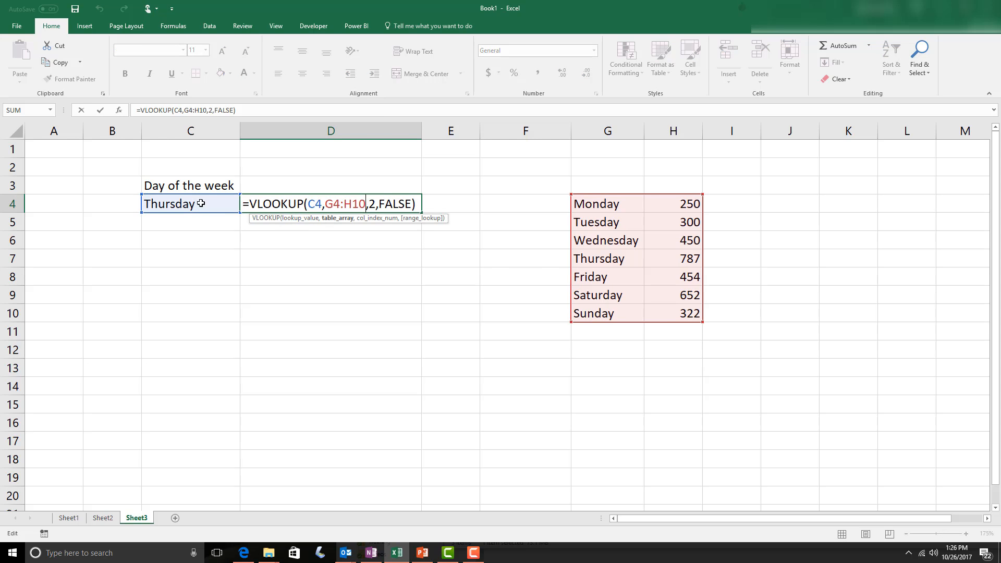
pyautogui.moveTo(172, 220)
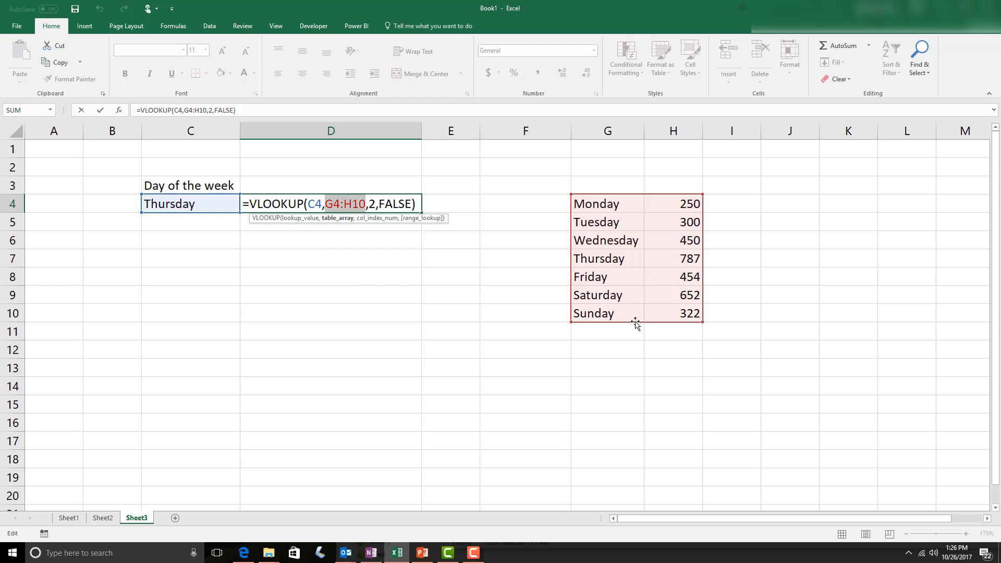
pyautogui.moveTo(643, 341)
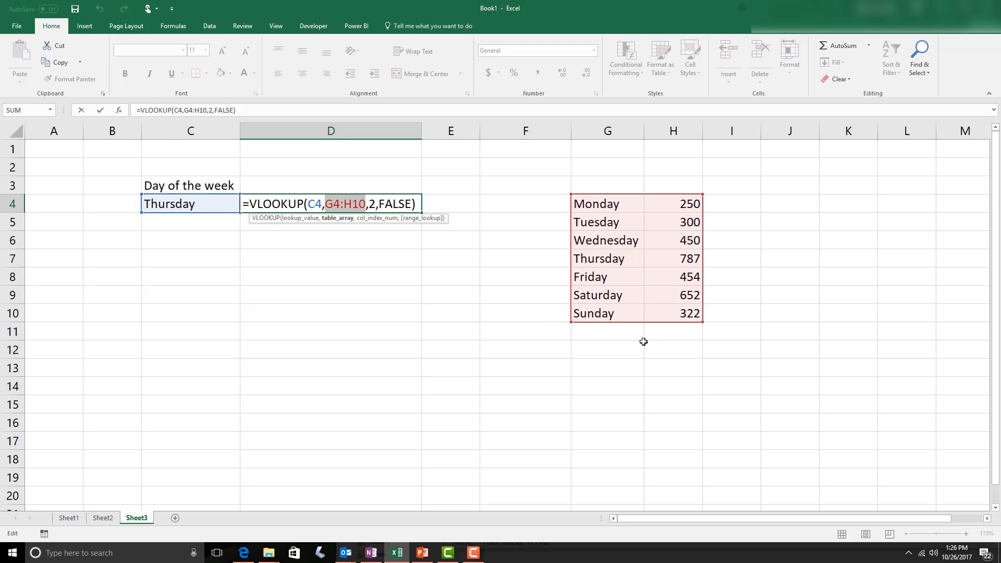
pyautogui.press('f4')
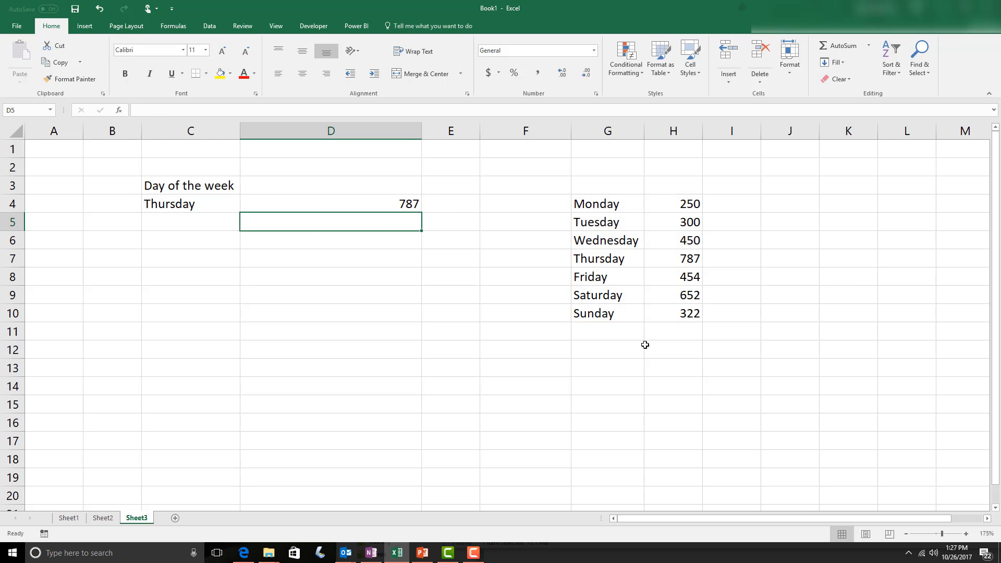
pyautogui.click(330, 203)
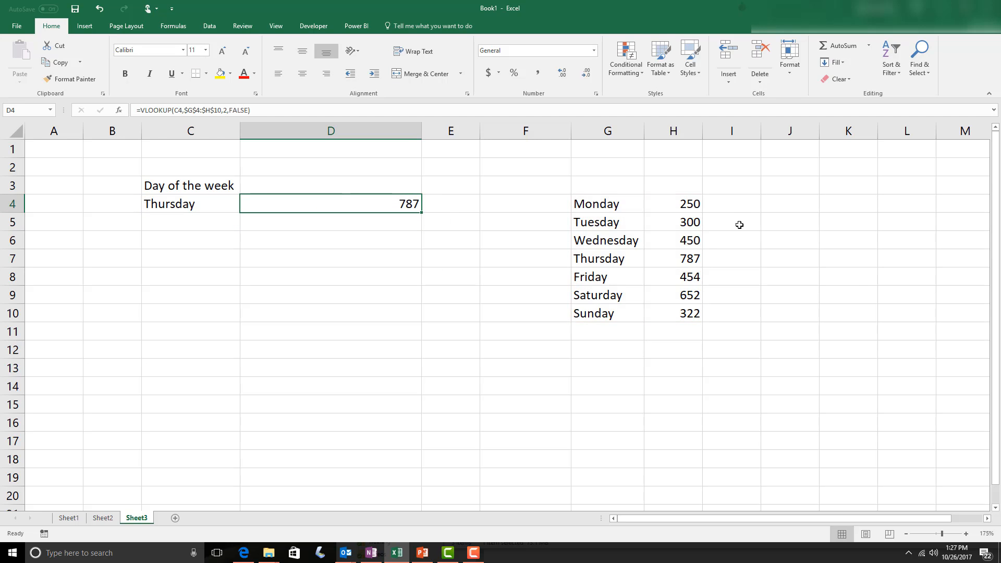